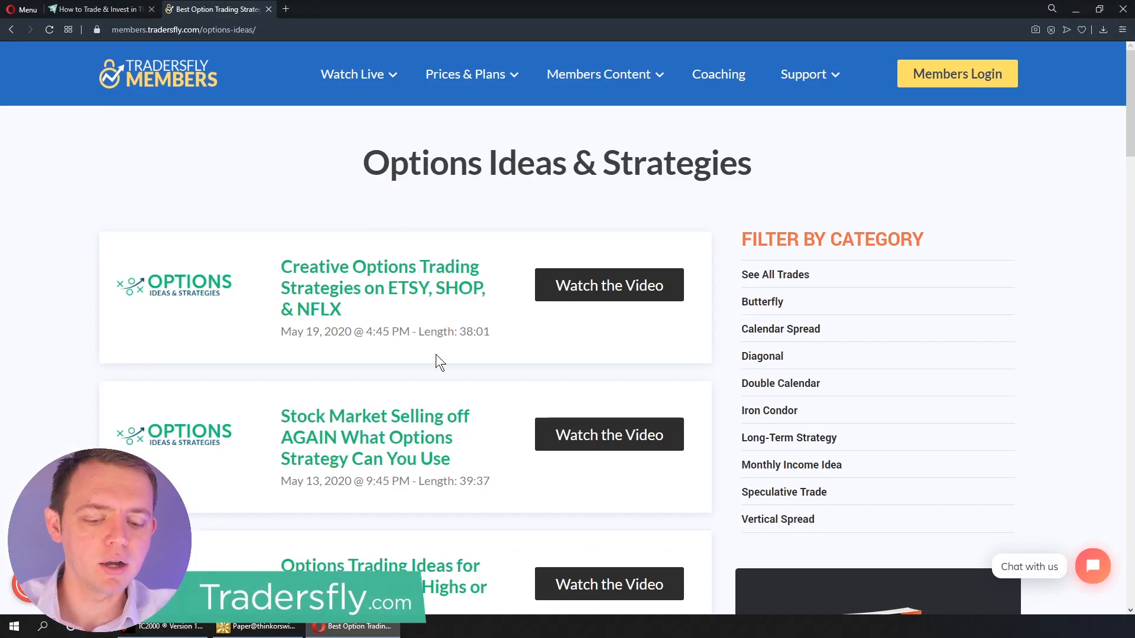
# - Scroll down through the Options Ideas & Strategies video list
pyautogui.scroll(-3)
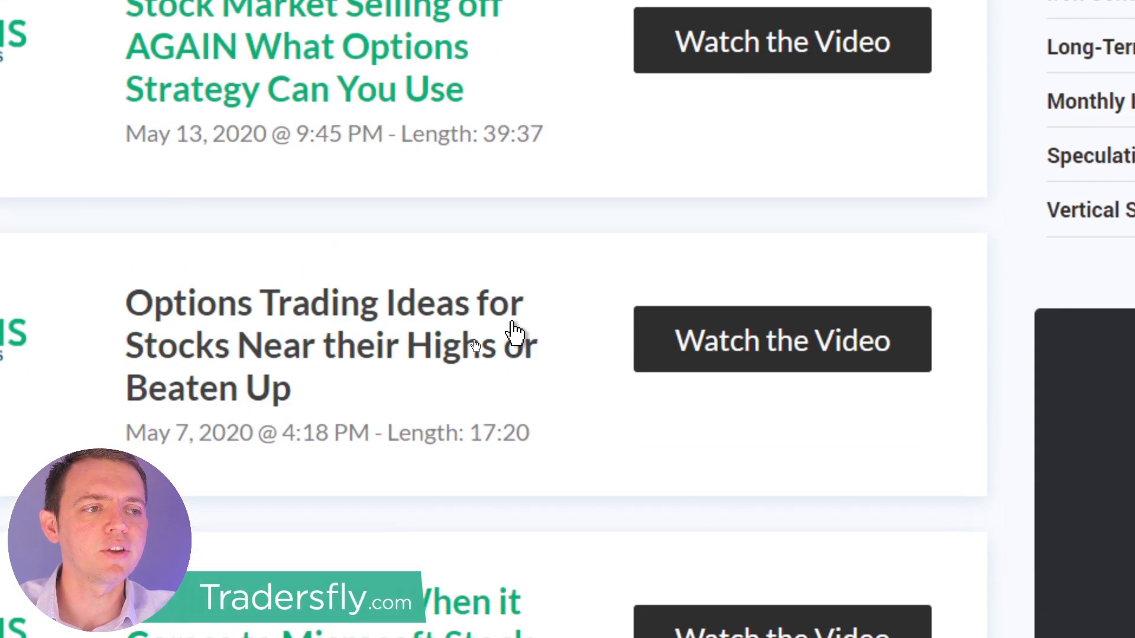
pyautogui.scroll(-3)
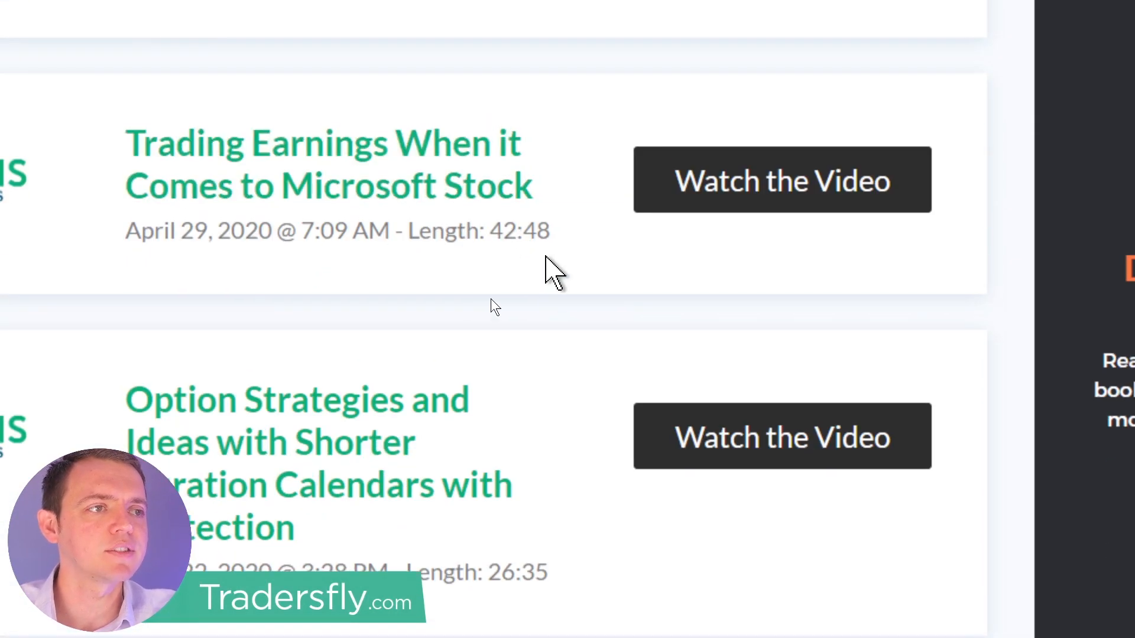
pyautogui.scroll(-3)
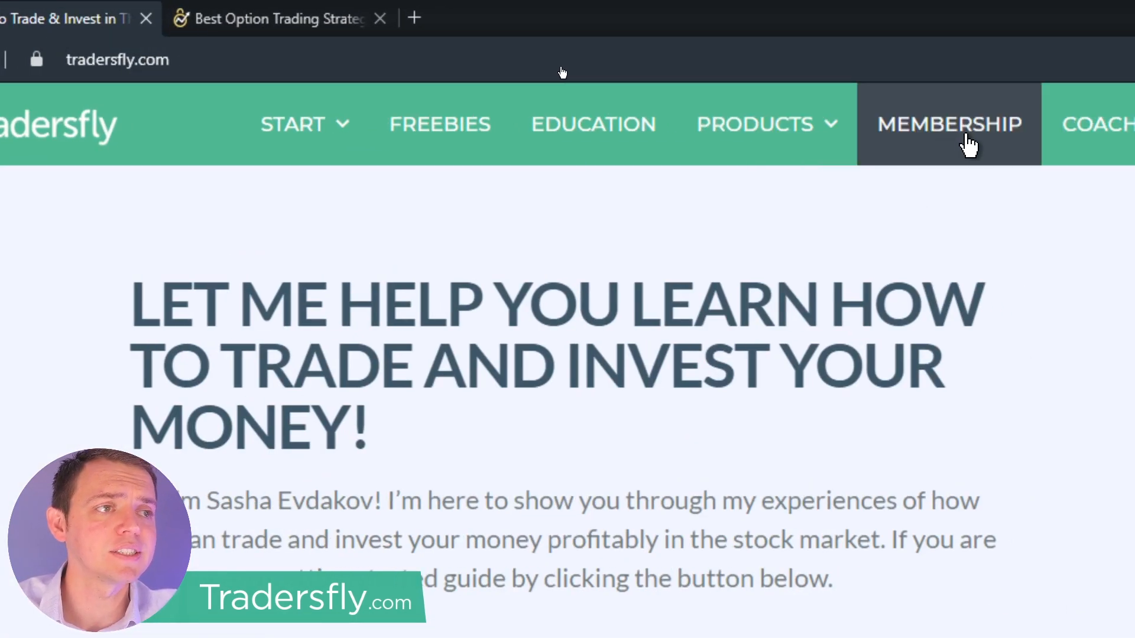
pyautogui.moveTo(439, 138)
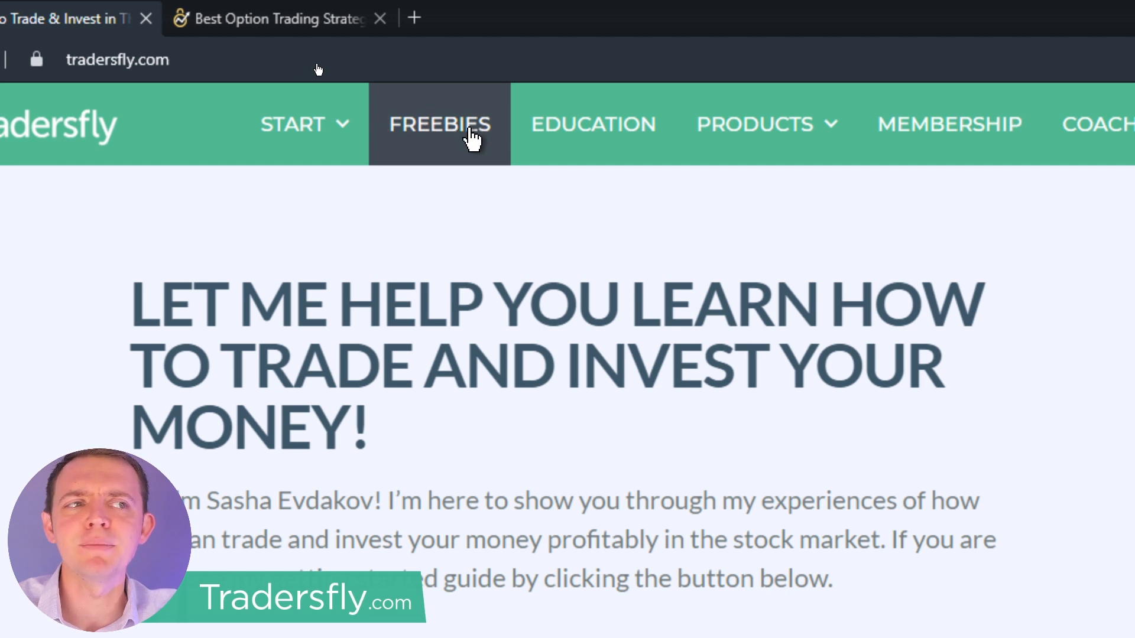
# - From MEMBERSHIP, open the Options Ideas & Strategies plan and start checkout for the Monthly Options Plan
pyautogui.click(303, 124)
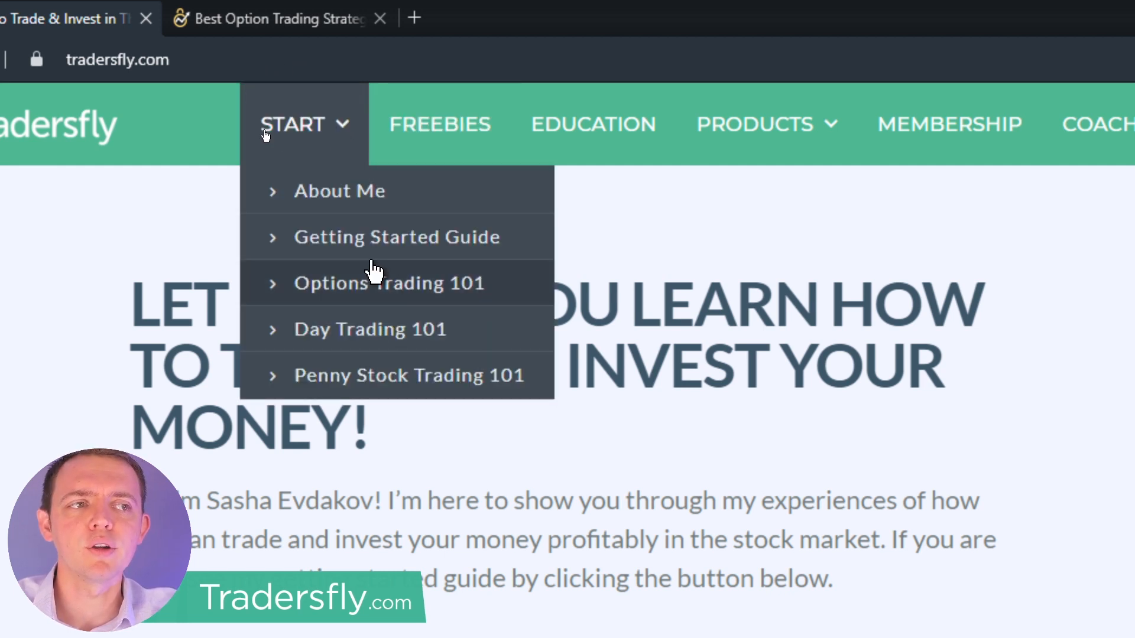
pyautogui.moveTo(384, 301)
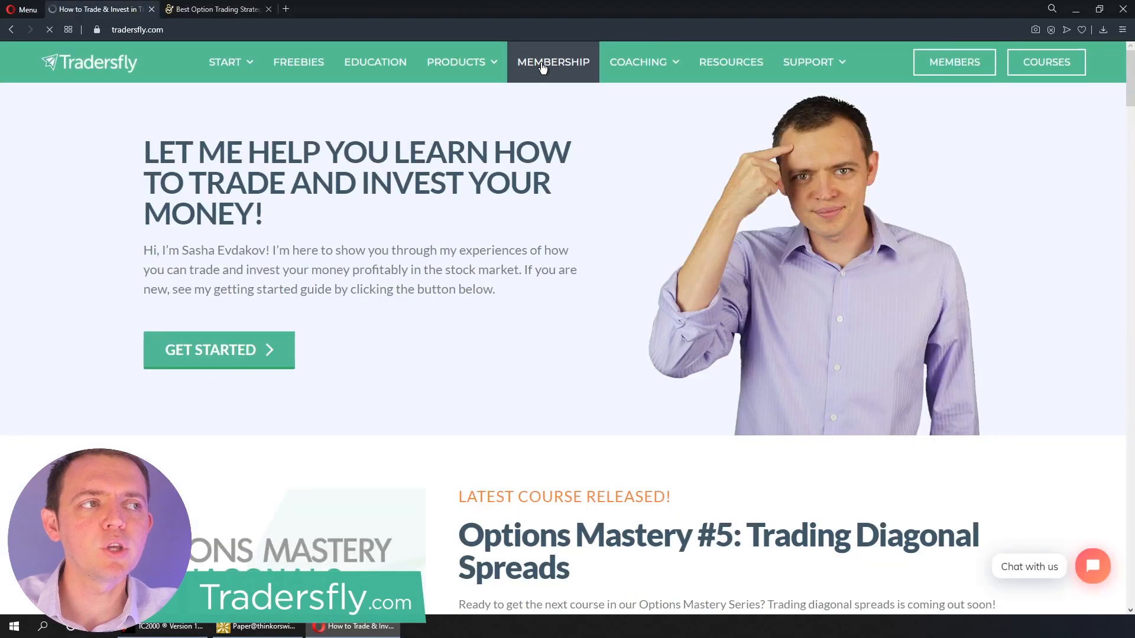
pyautogui.click(553, 62)
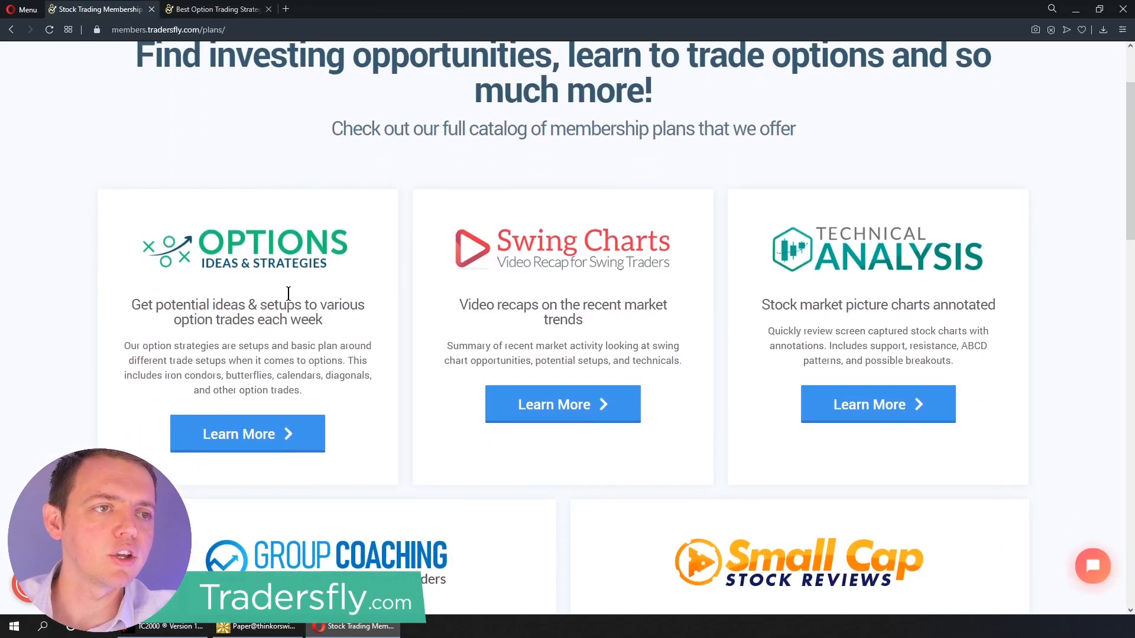
pyautogui.click(247, 433)
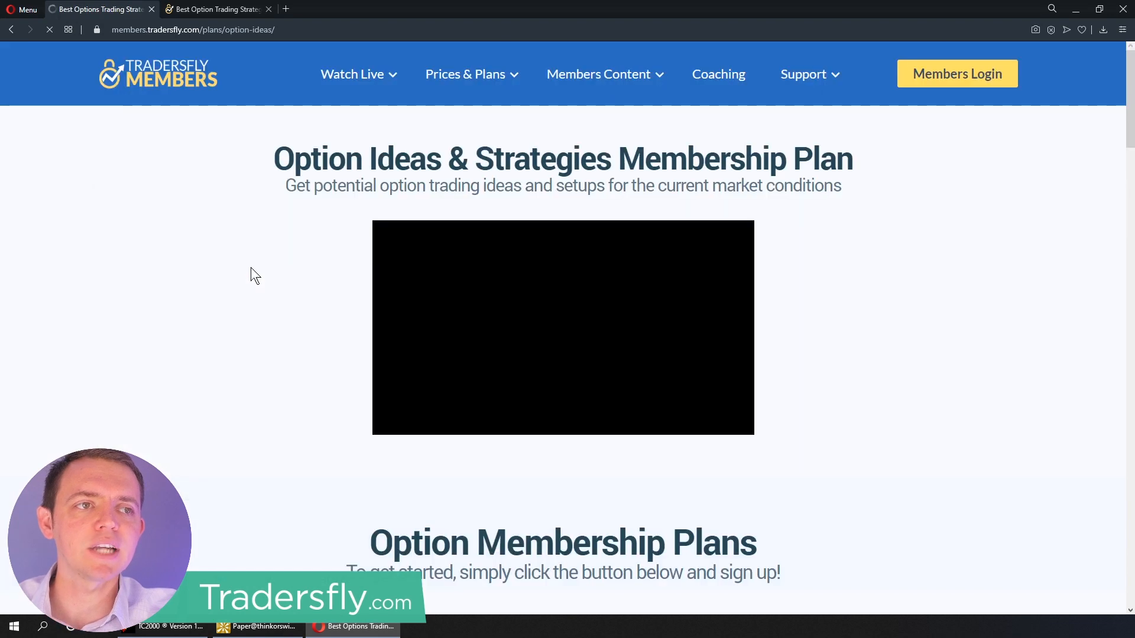
pyautogui.scroll(-3)
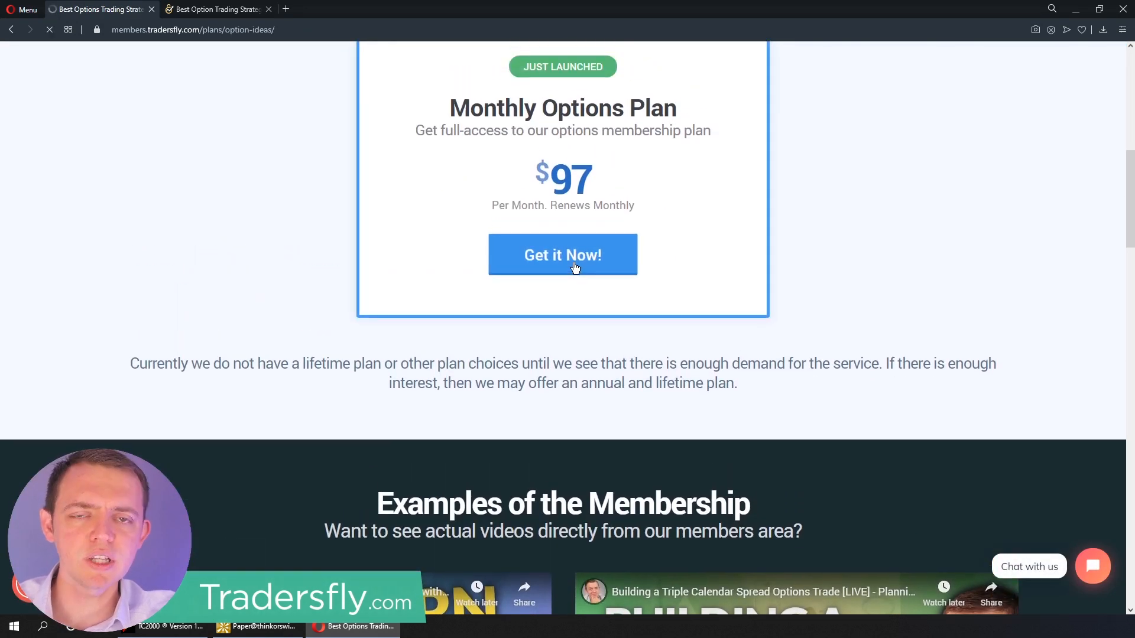
pyautogui.click(562, 255)
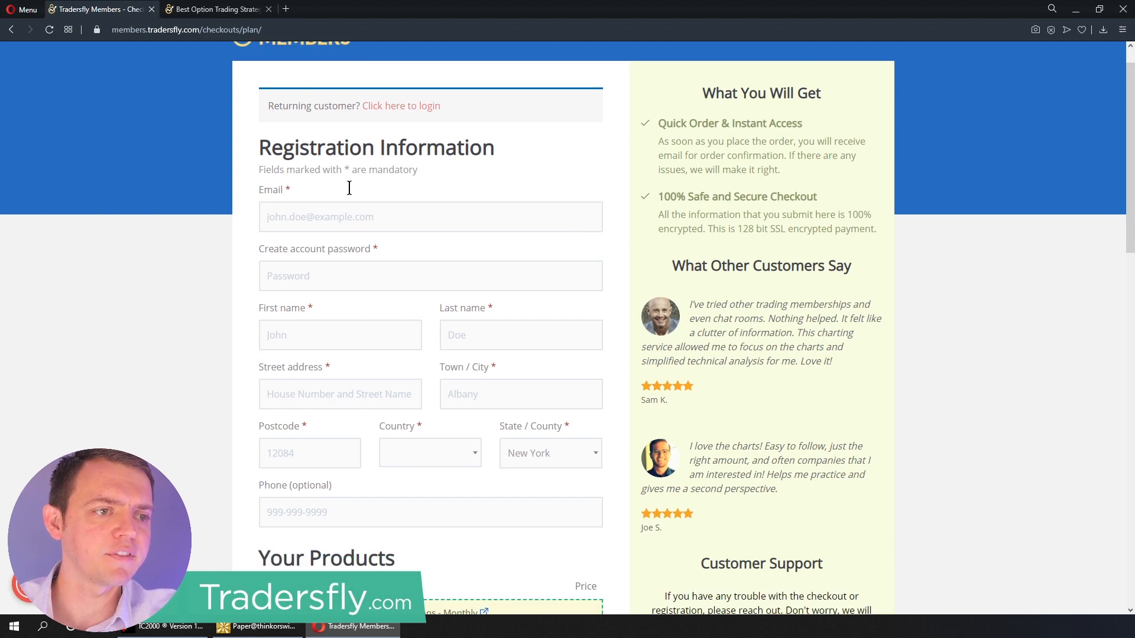
# - Remove the coupon, re-enter 'sharethelove' and apply it so the first payment drops to $48.50
pyautogui.scroll(-3)
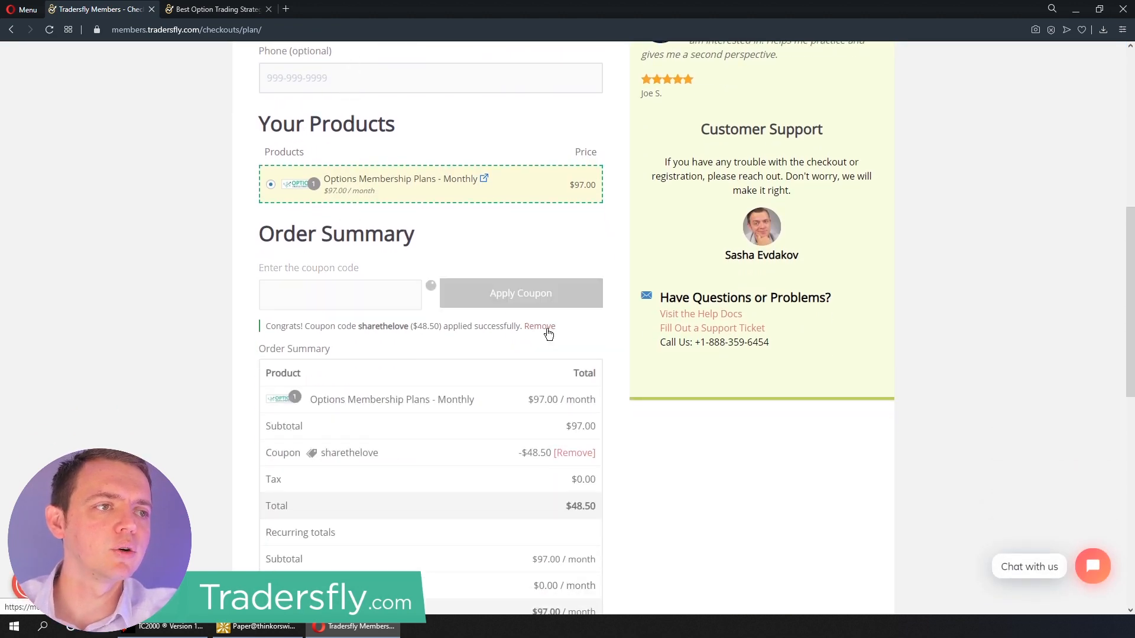
pyautogui.click(540, 326)
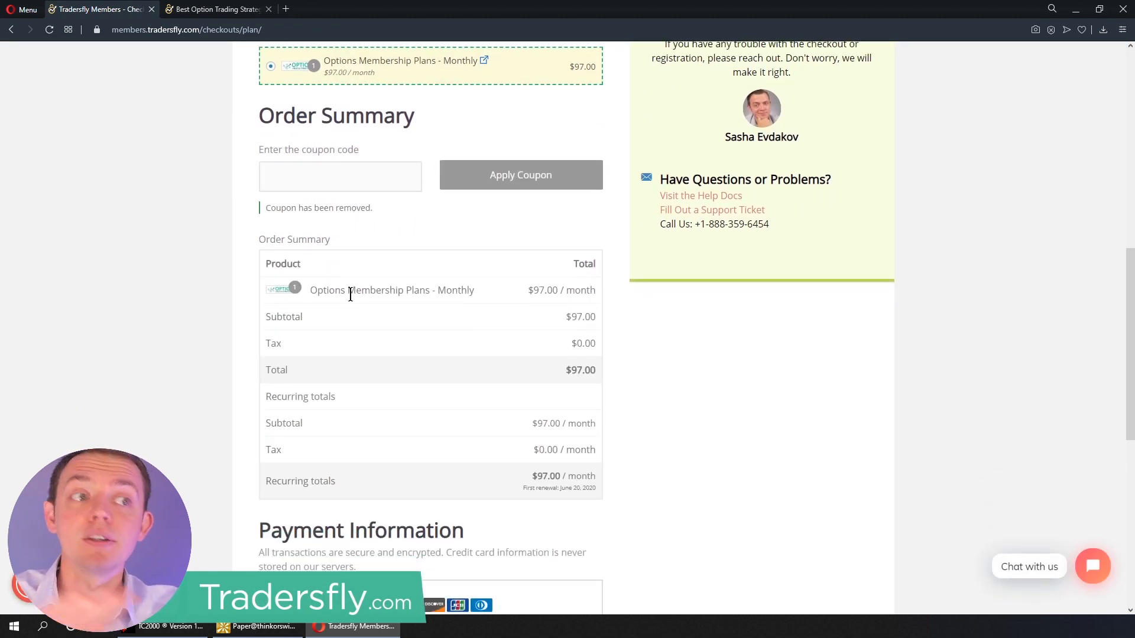
pyautogui.scroll(3)
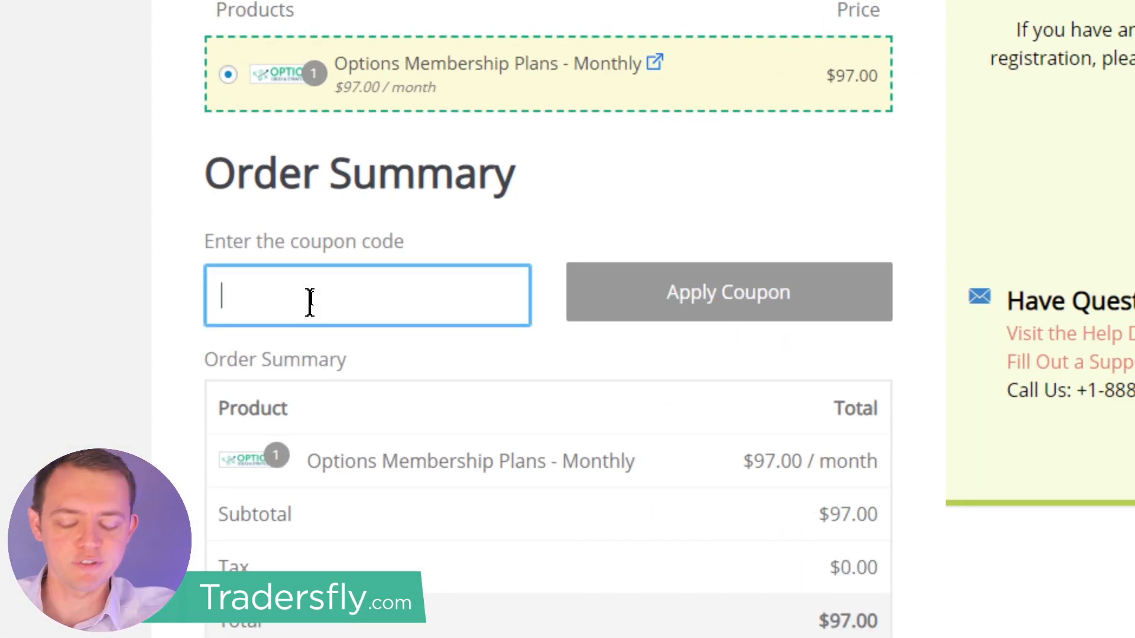
pyautogui.write('sharethelove')
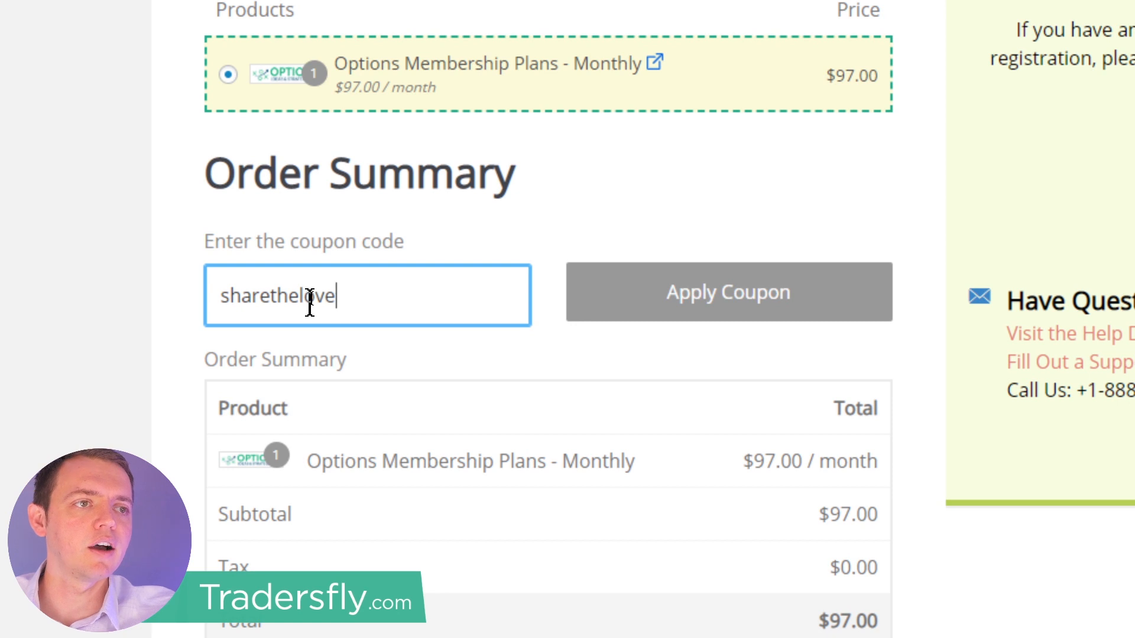
pyautogui.click(728, 293)
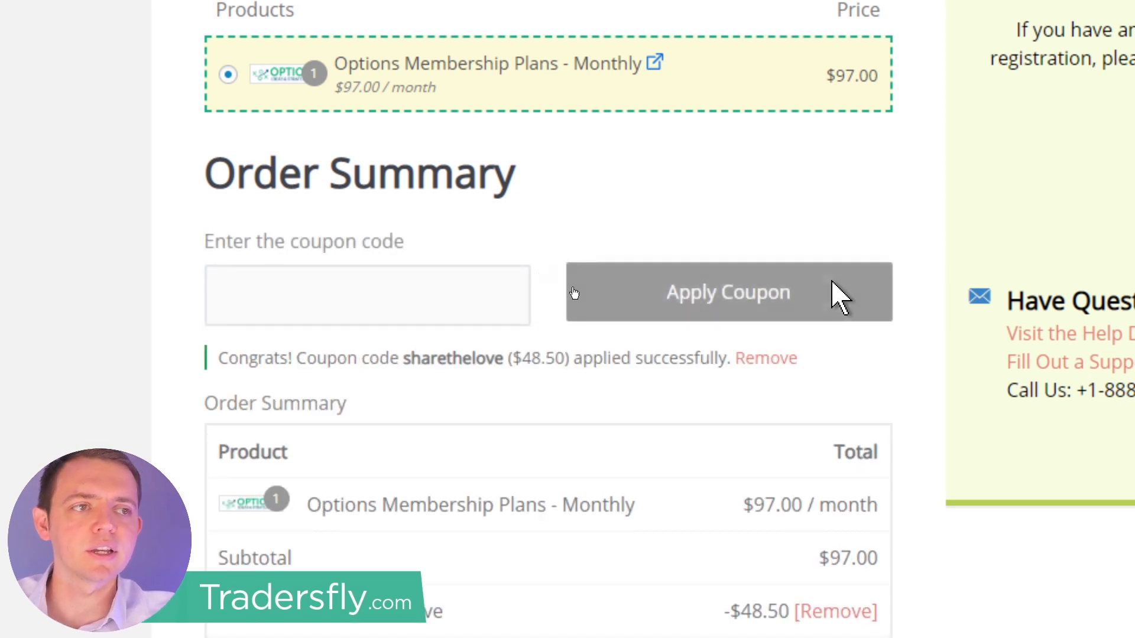
pyautogui.moveTo(760, 278)
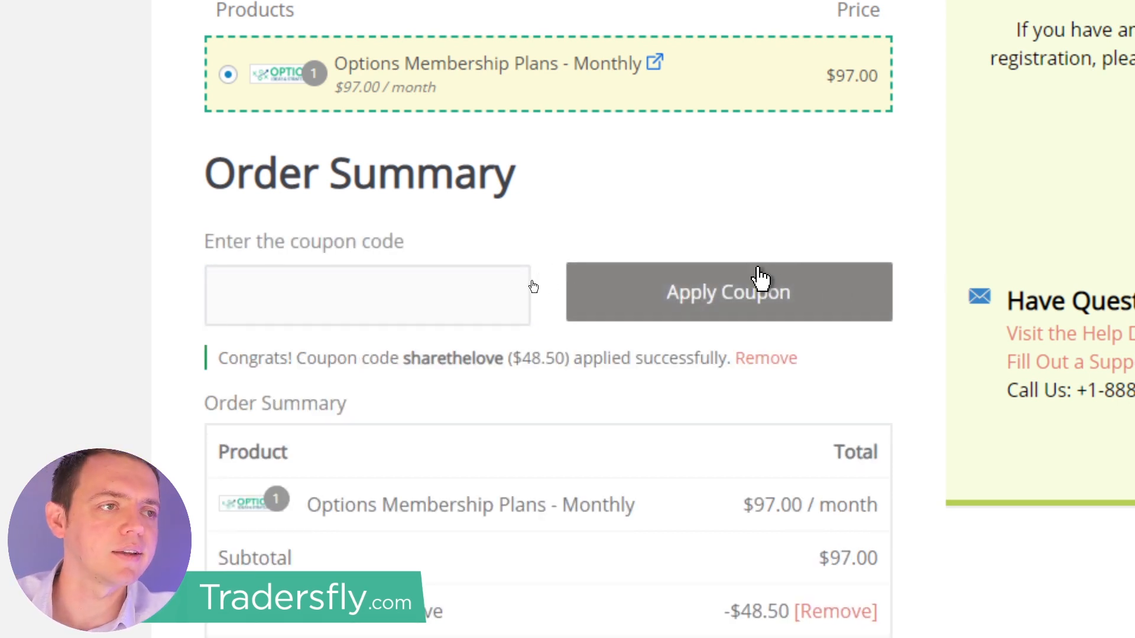
pyautogui.moveTo(623, 249)
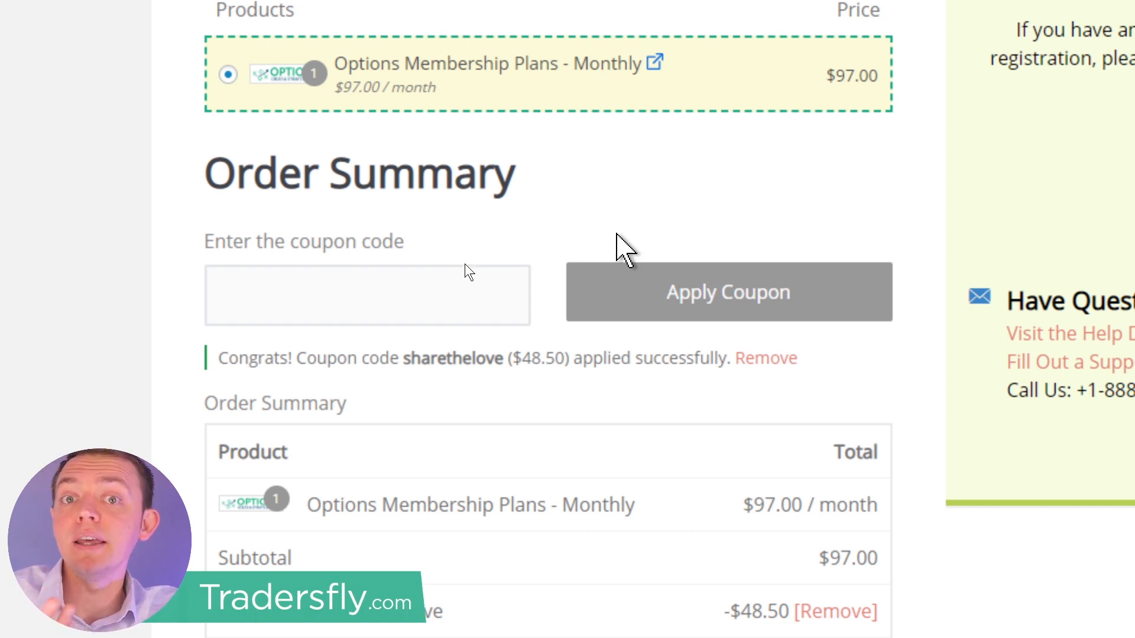
pyautogui.moveTo(597, 261)
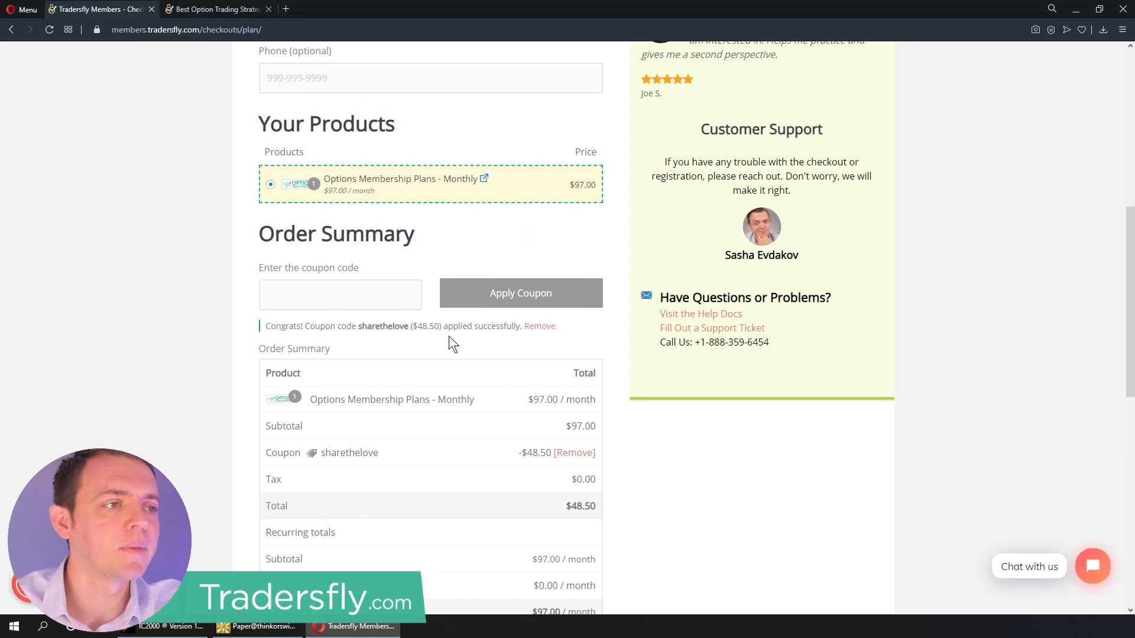
pyautogui.scroll(-3)
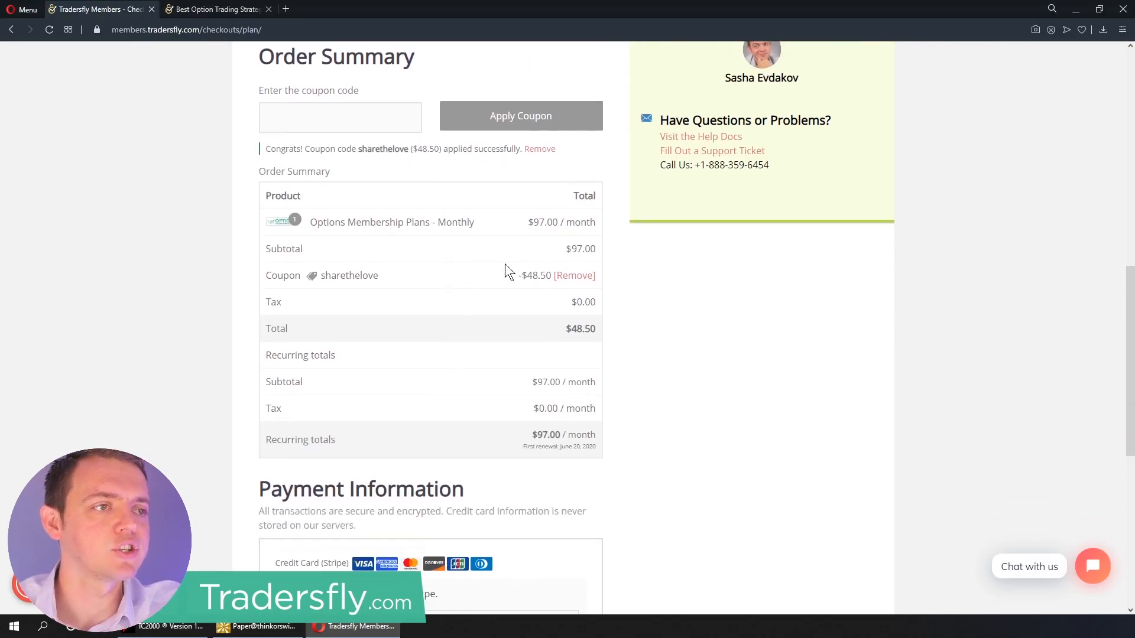
pyautogui.moveTo(554, 299)
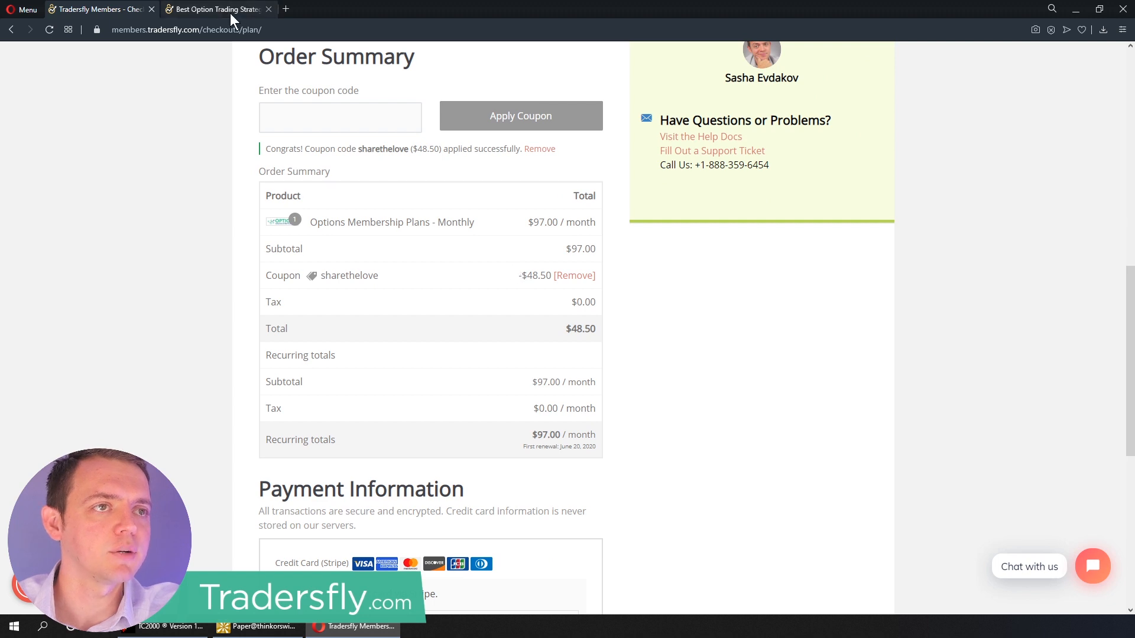
pyautogui.moveTo(217, 9)
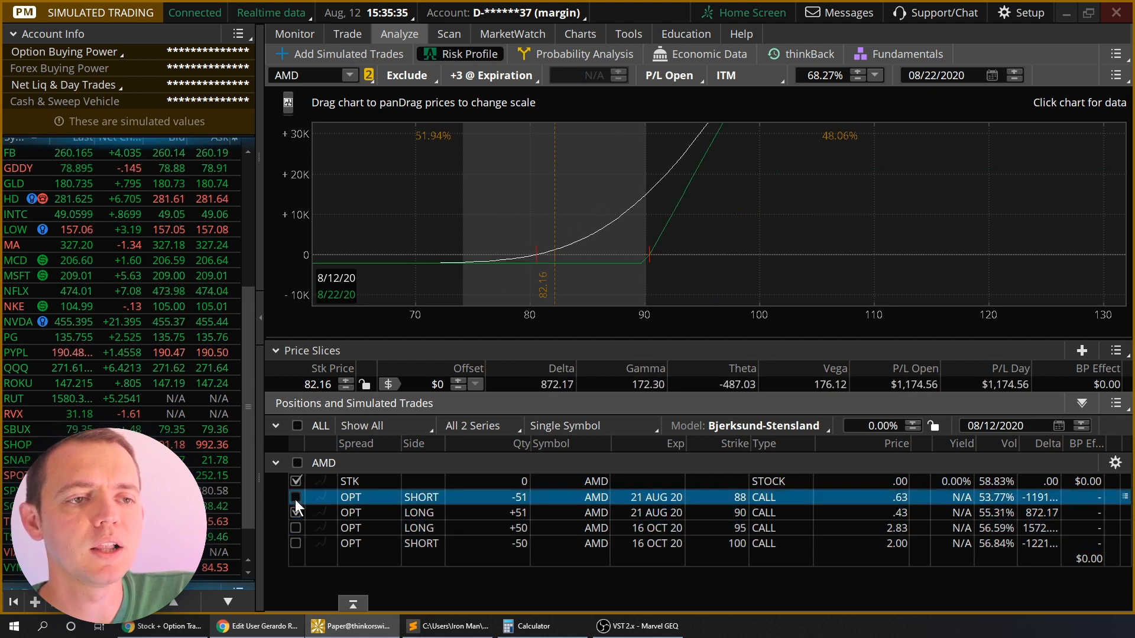
# - Include the short 21 AUG 20 88 call so the AMD 88/90 call spread is analysed together
pyautogui.click(297, 512)
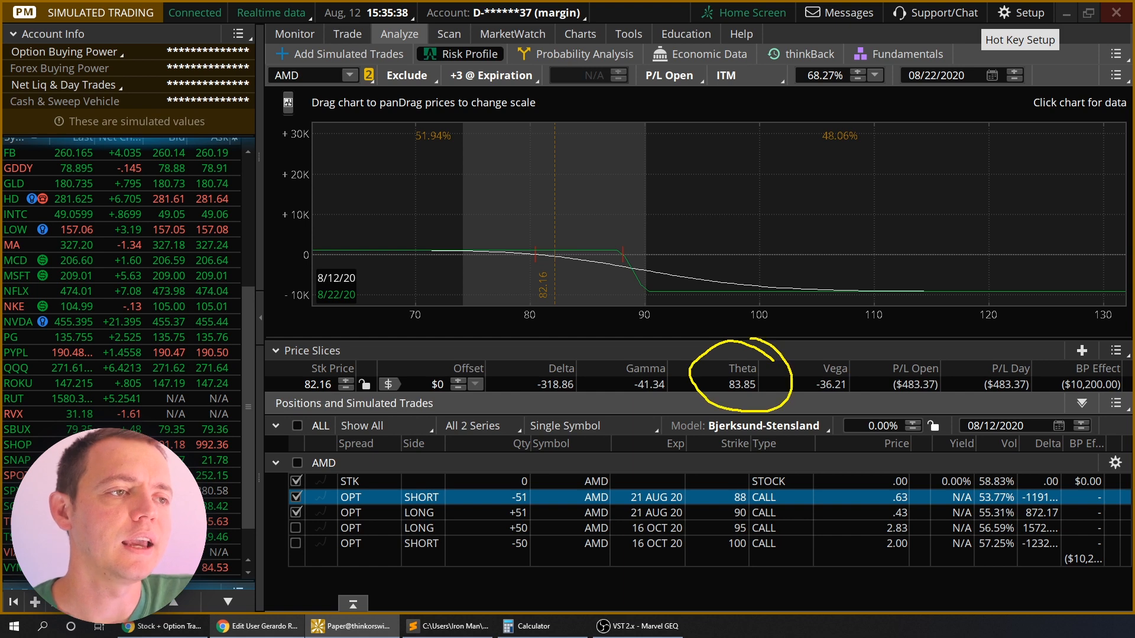
pyautogui.moveTo(567, 273)
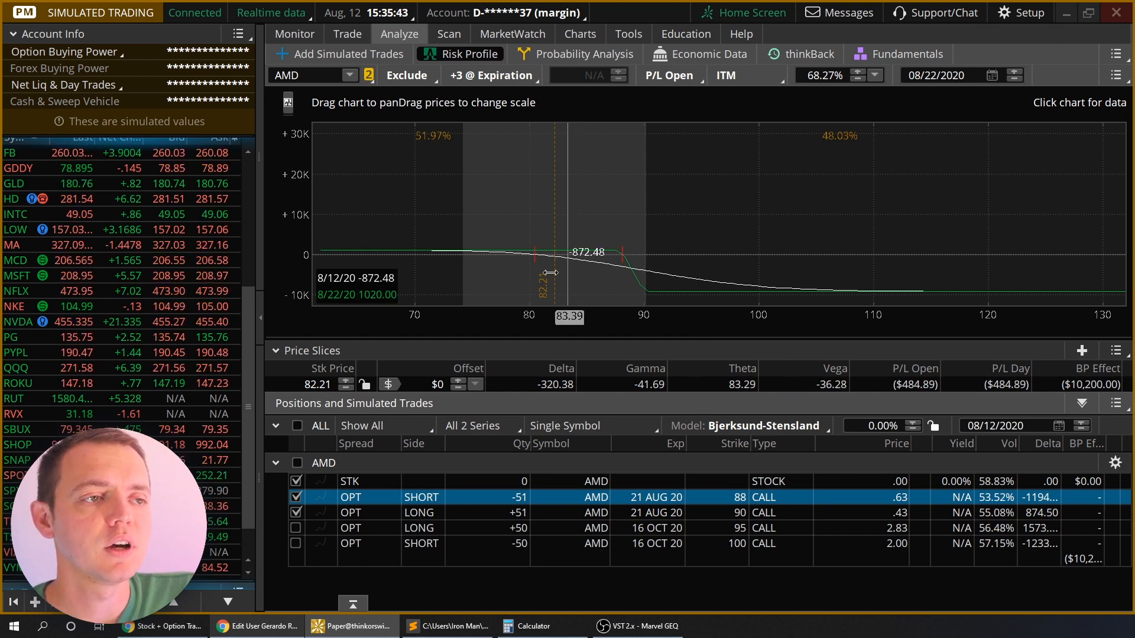
# - Include the 16 OCT 20 long 95 and short 100 calls in the AMD risk profile
pyautogui.click(296, 528)
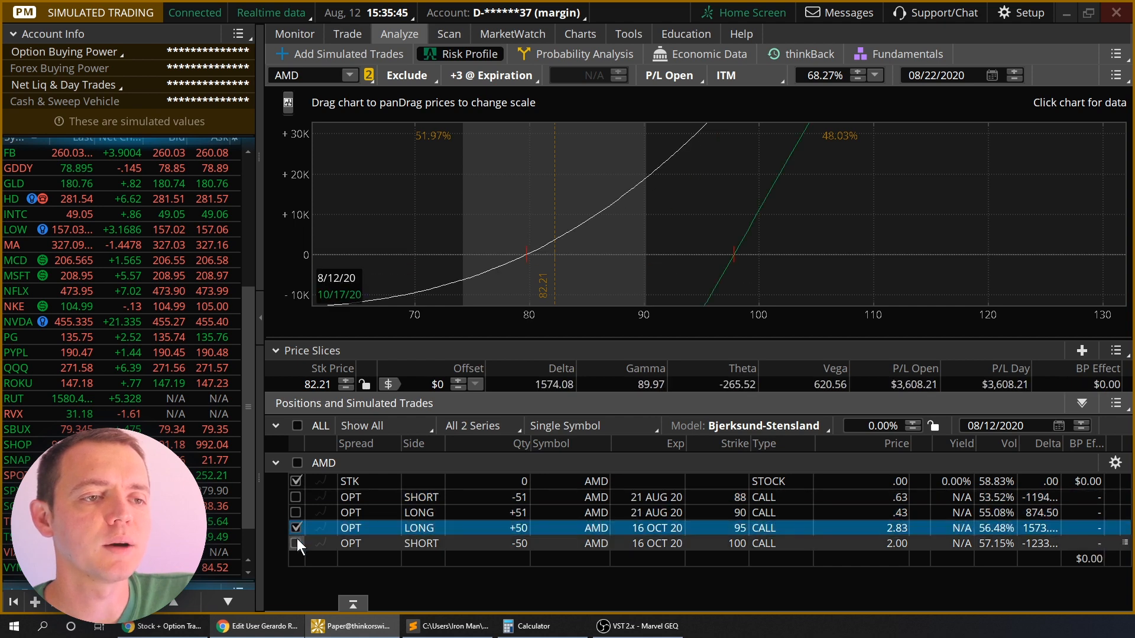
pyautogui.click(296, 543)
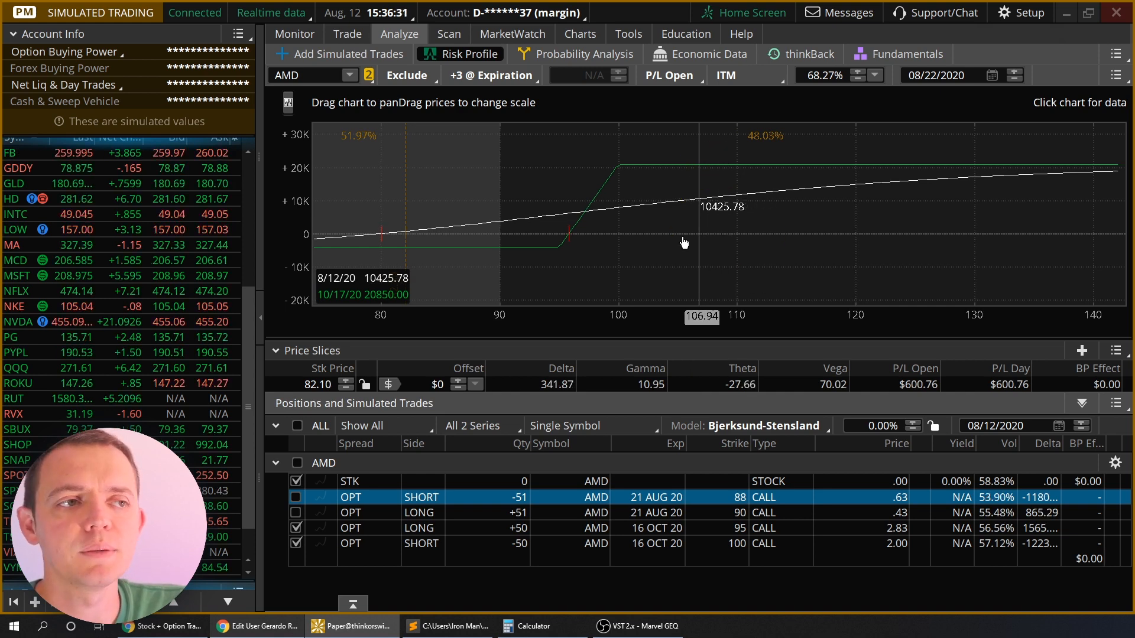
# - Show a three-year weekly price chart of CMG
pyautogui.click(580, 33)
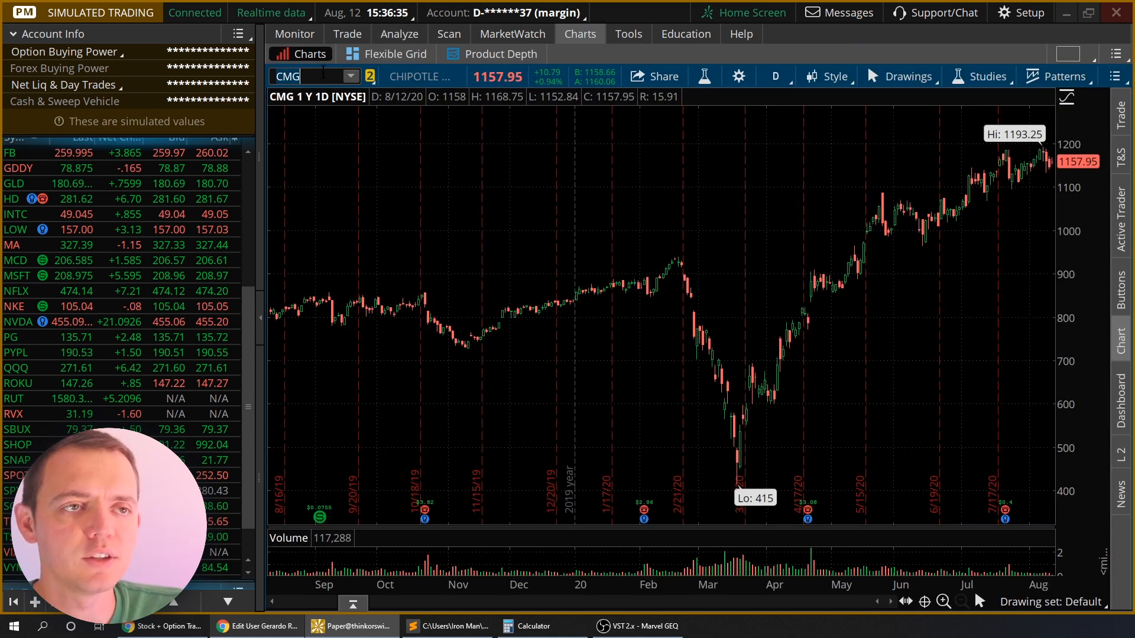
pyautogui.moveTo(1025, 154)
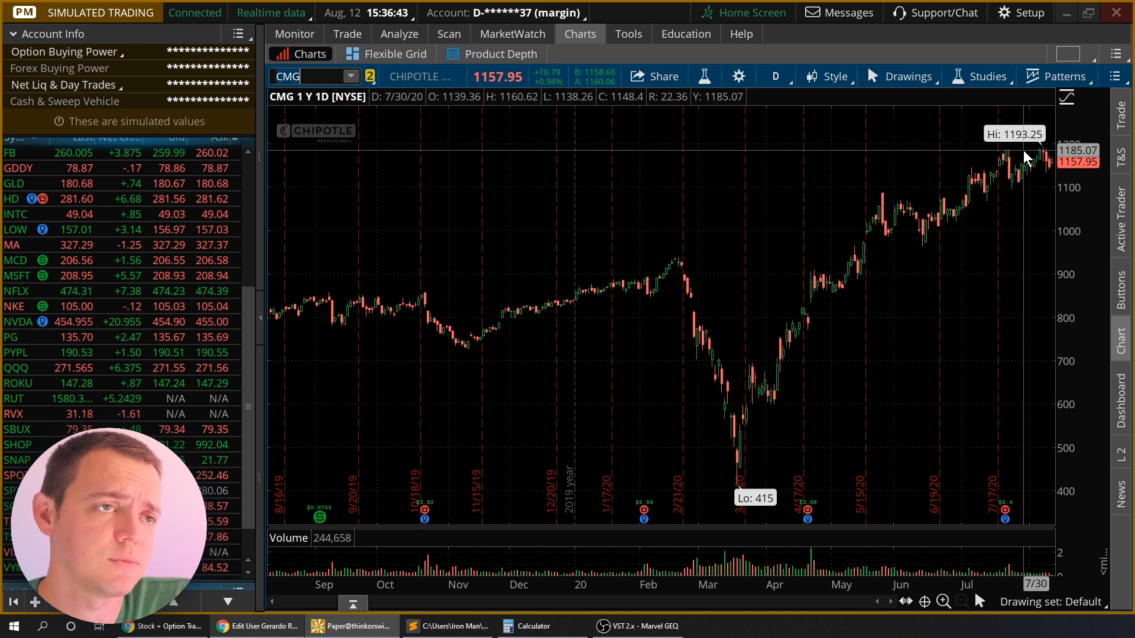
pyautogui.click(774, 76)
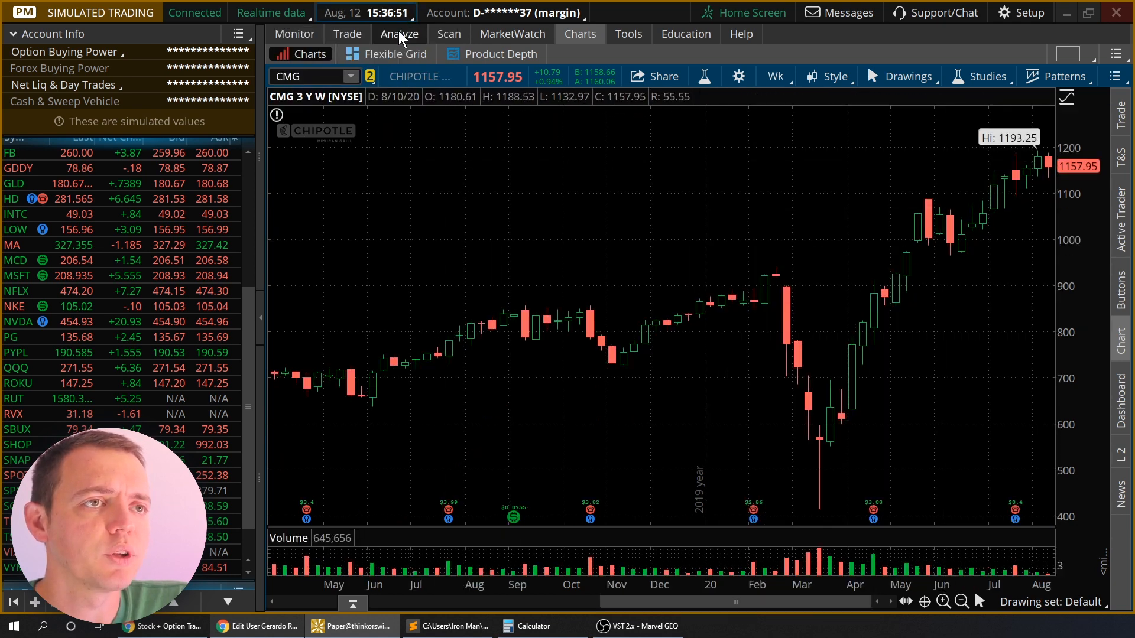
# - Back in the CMG option chain, expand 18 DEC 20 and scroll down to the 1030 put
pyautogui.click(347, 33)
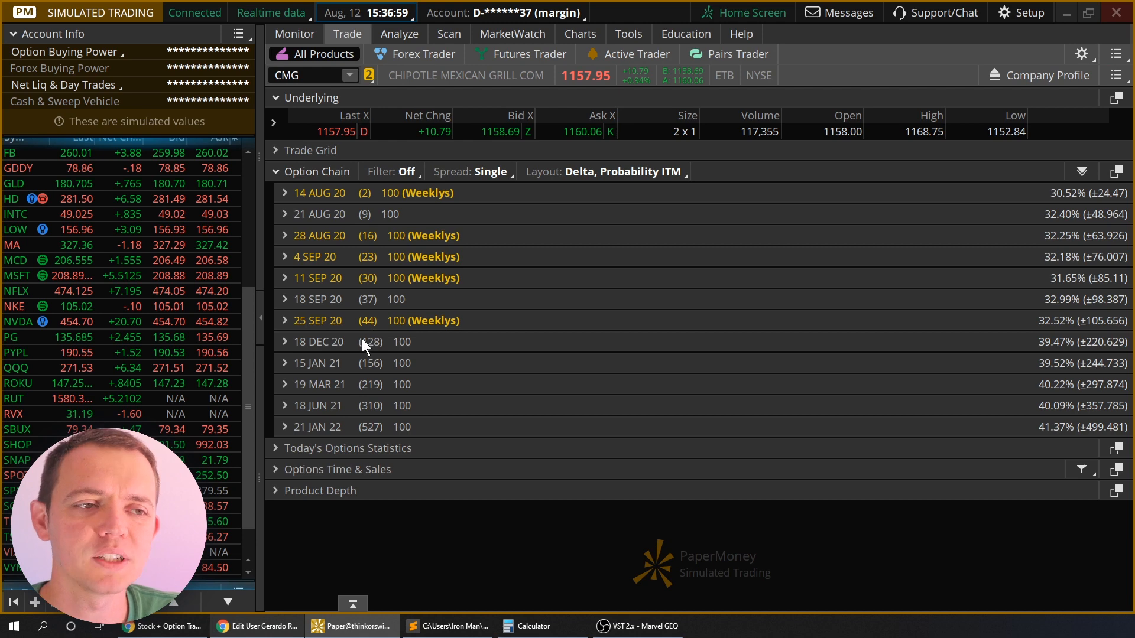
pyautogui.click(284, 342)
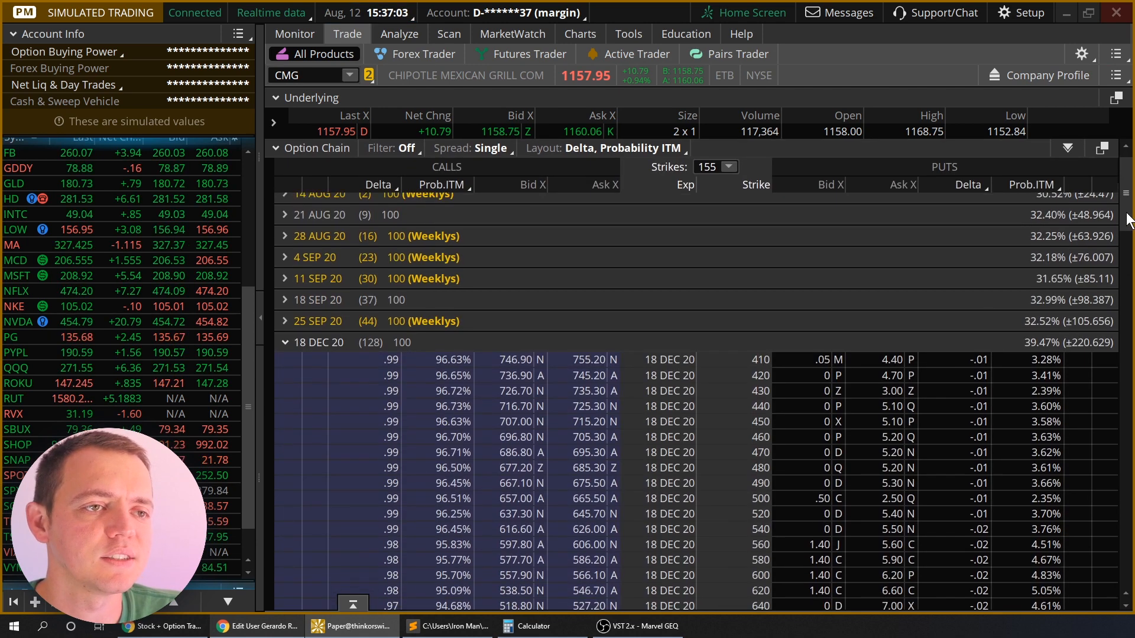
pyautogui.scroll(-3)
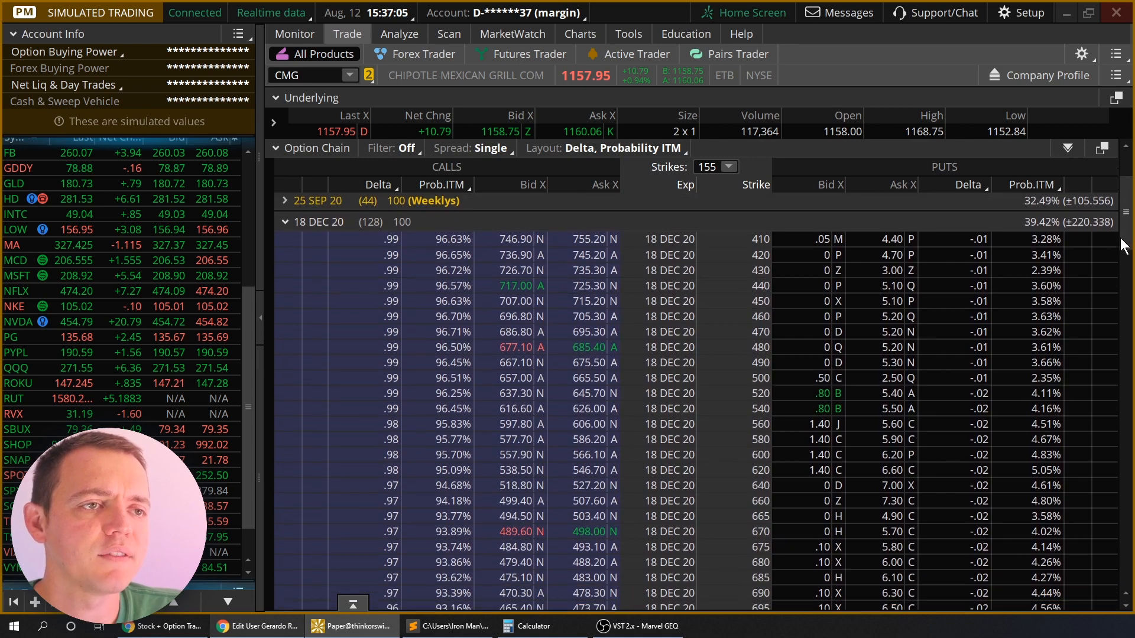
pyautogui.scroll(-3)
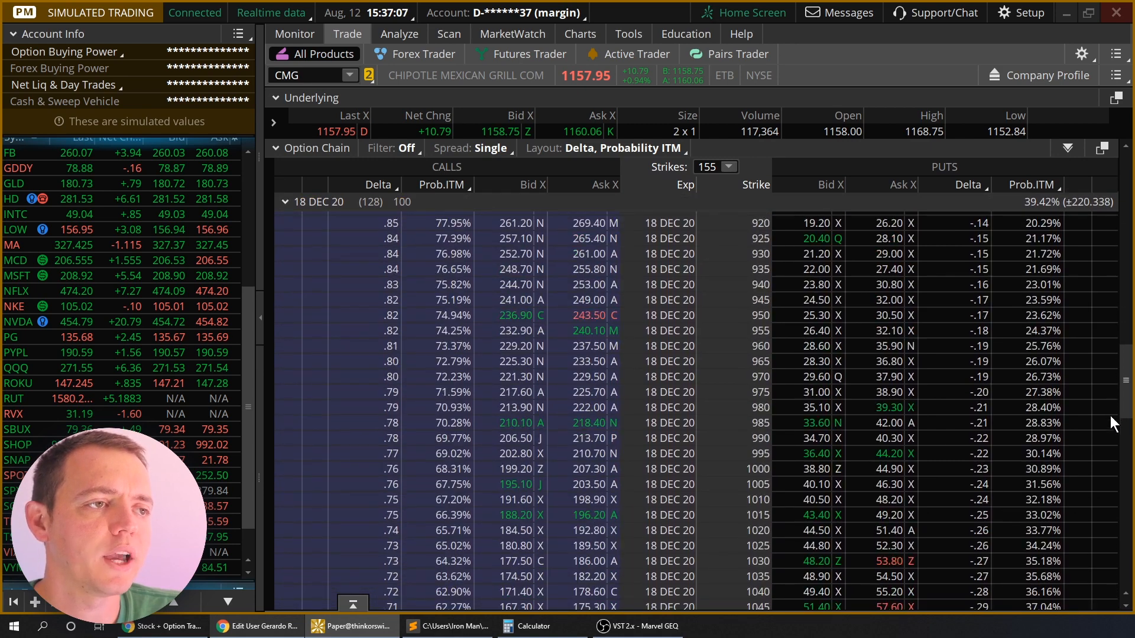
pyautogui.scroll(-3)
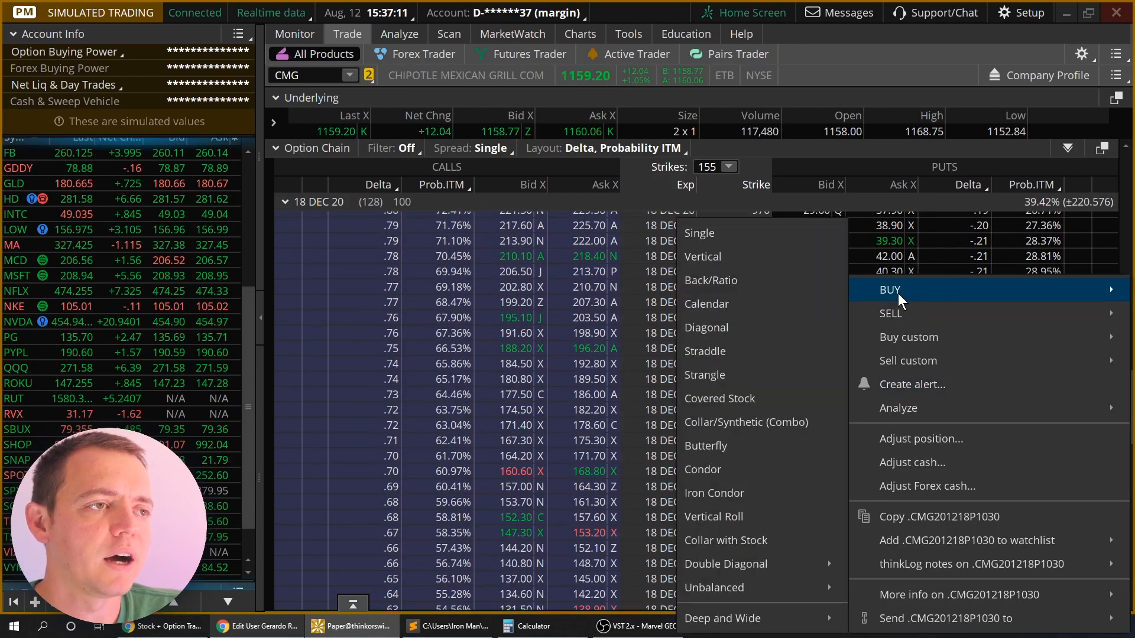
# - Analyze a buy of ten 18 DEC 20 put verticals with strikes 1020 long and 1000 short
pyautogui.click(890, 289)
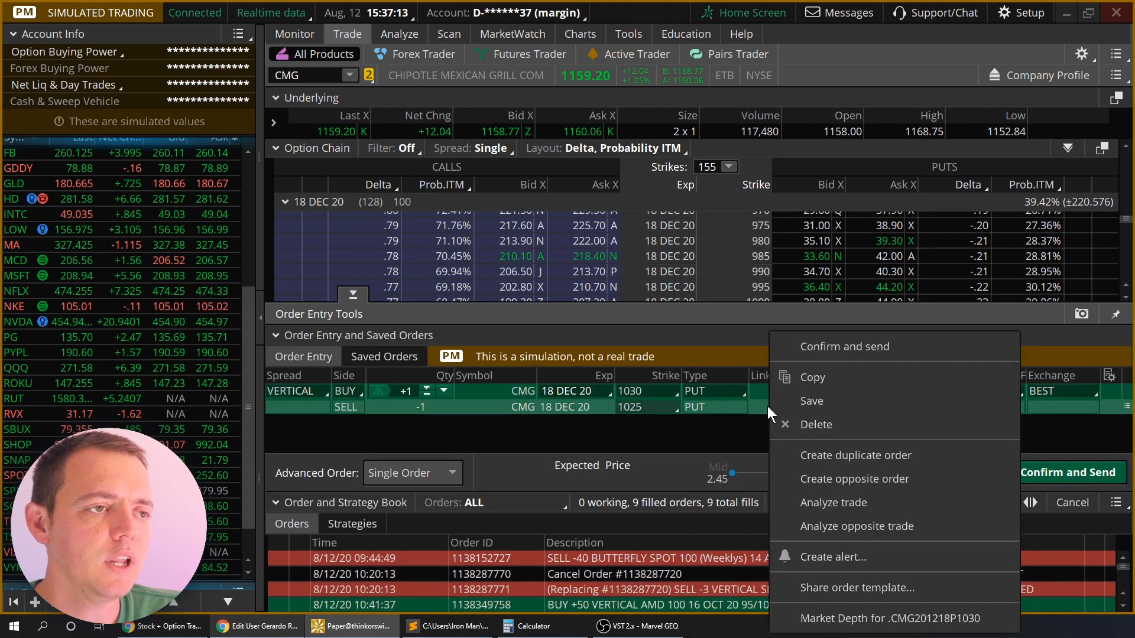
pyautogui.click(832, 503)
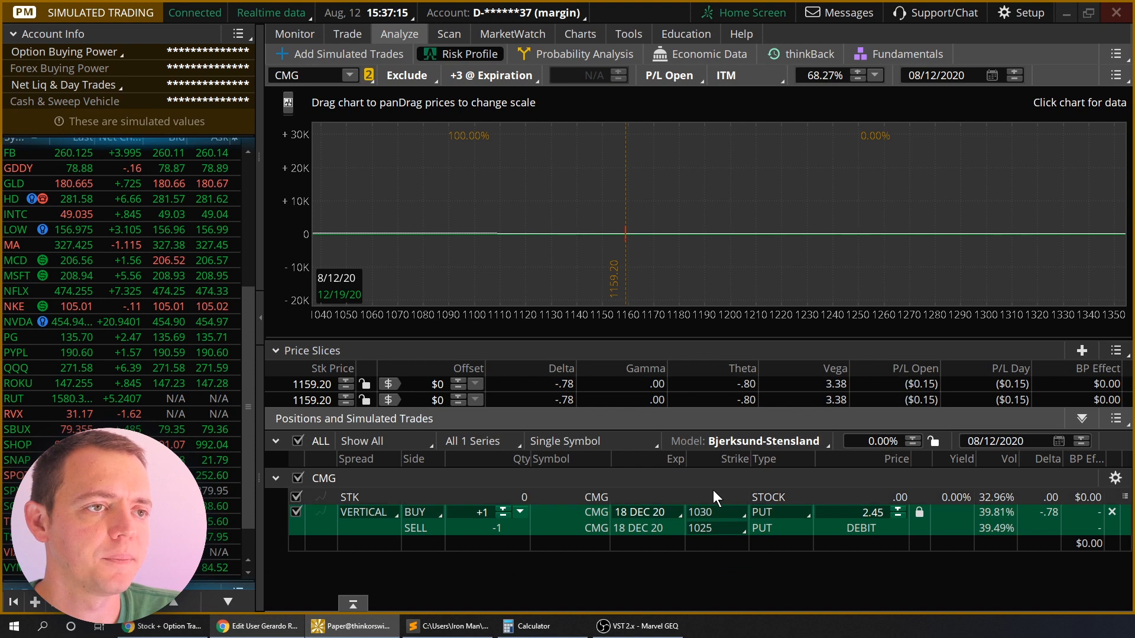
pyautogui.click(512, 508)
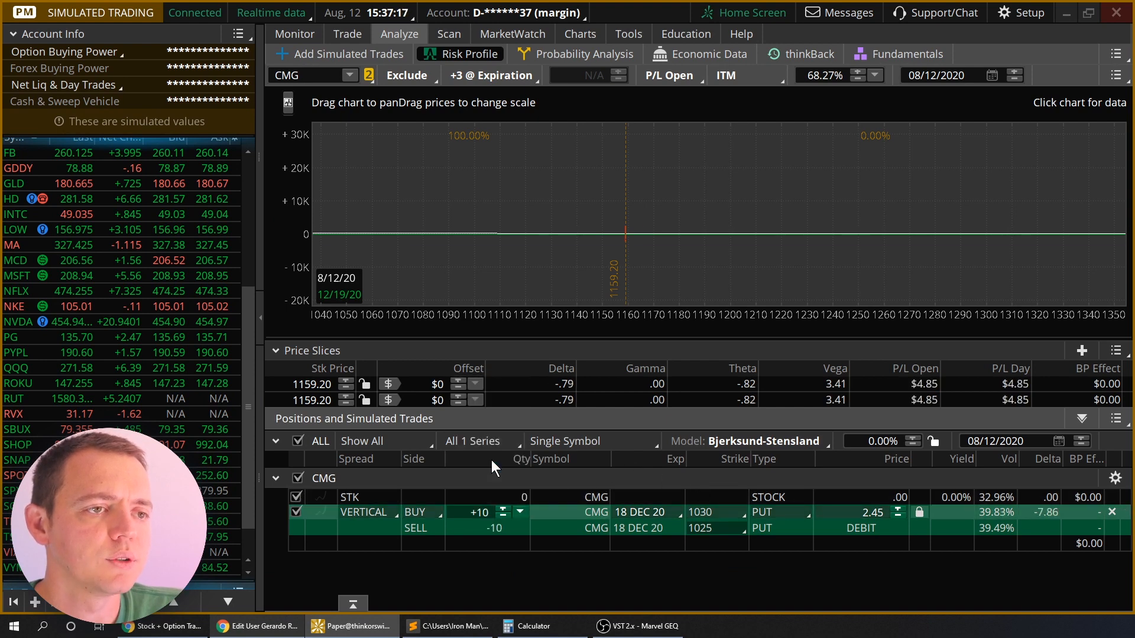
pyautogui.moveTo(813, 303)
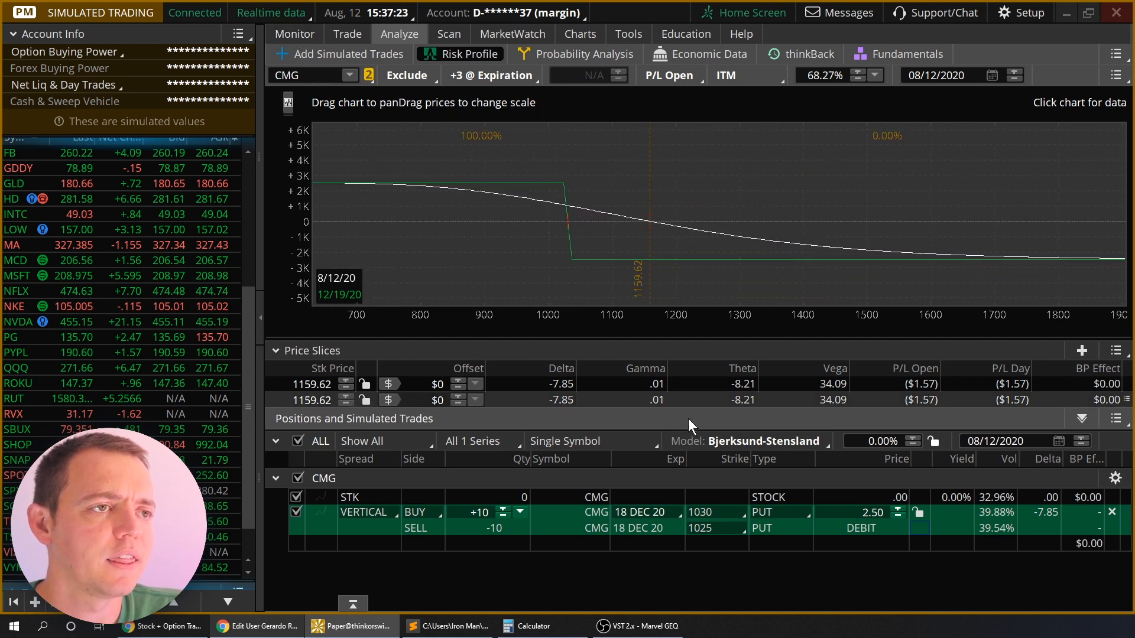
pyautogui.click(715, 528)
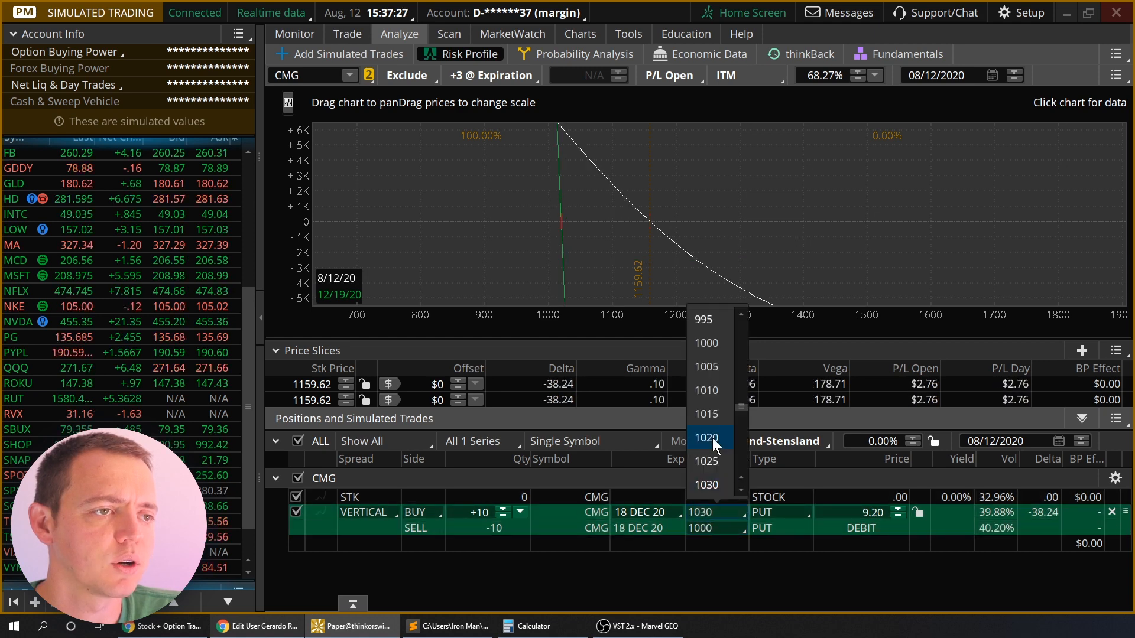
pyautogui.click(706, 438)
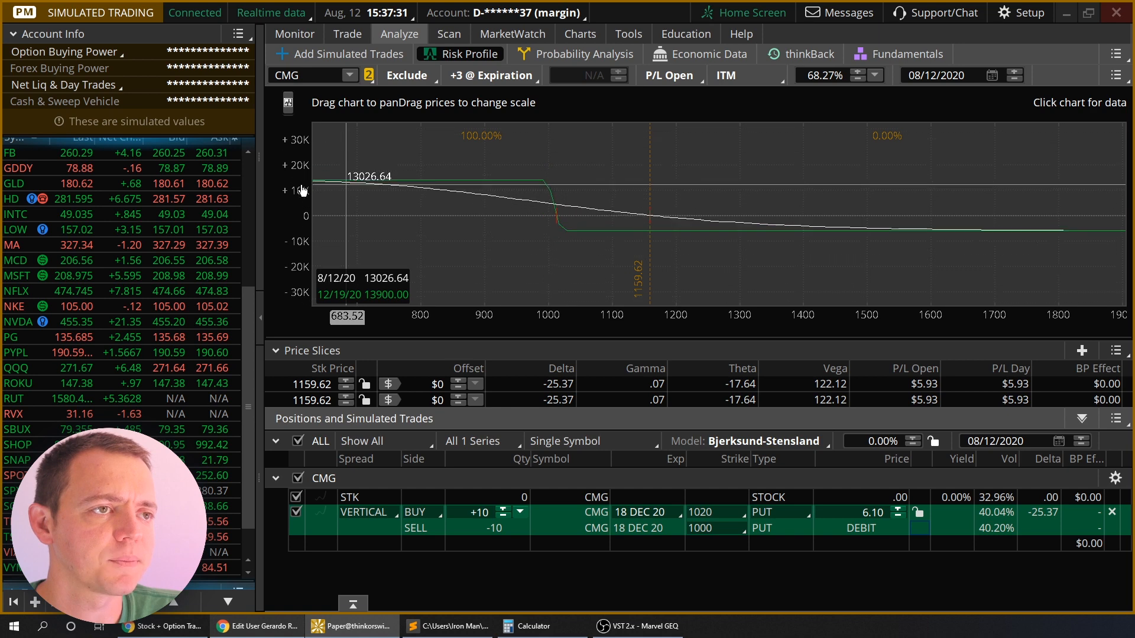
pyautogui.click(347, 33)
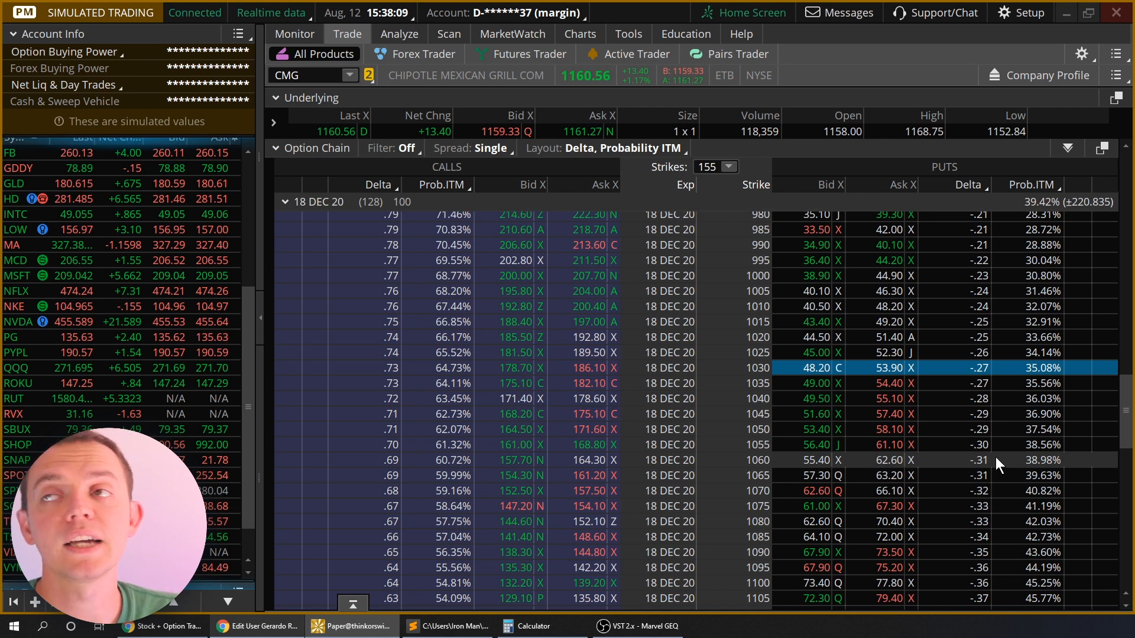
# - Scroll through the 18 DEC 20 put strikes, then return to the 1020/1000 vertical's risk profile
pyautogui.scroll(-3)
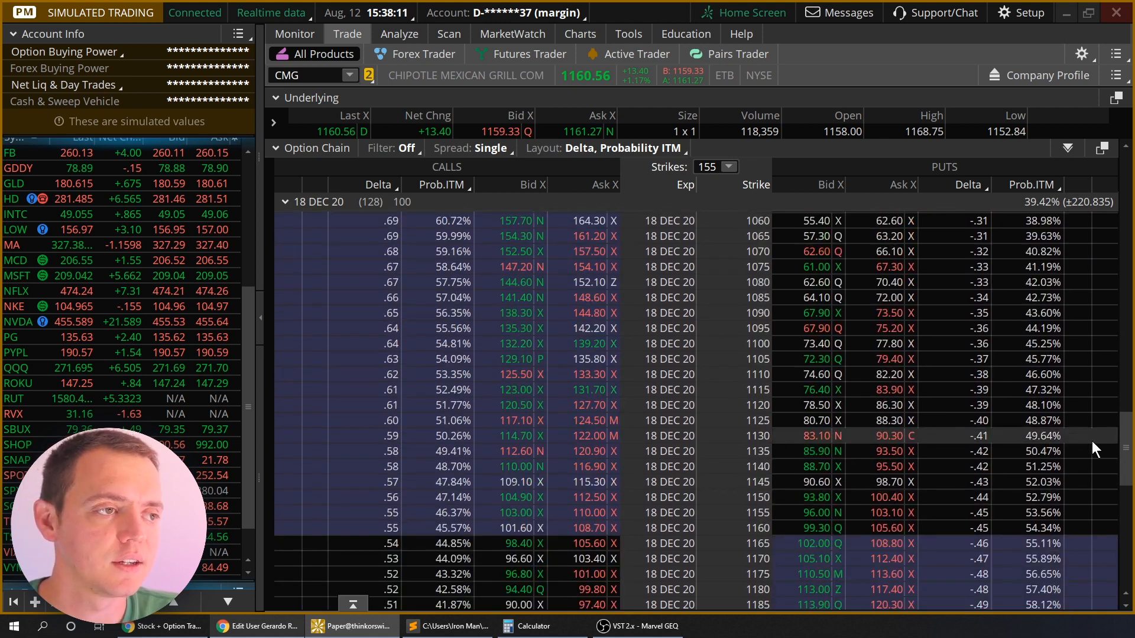
pyautogui.scroll(-3)
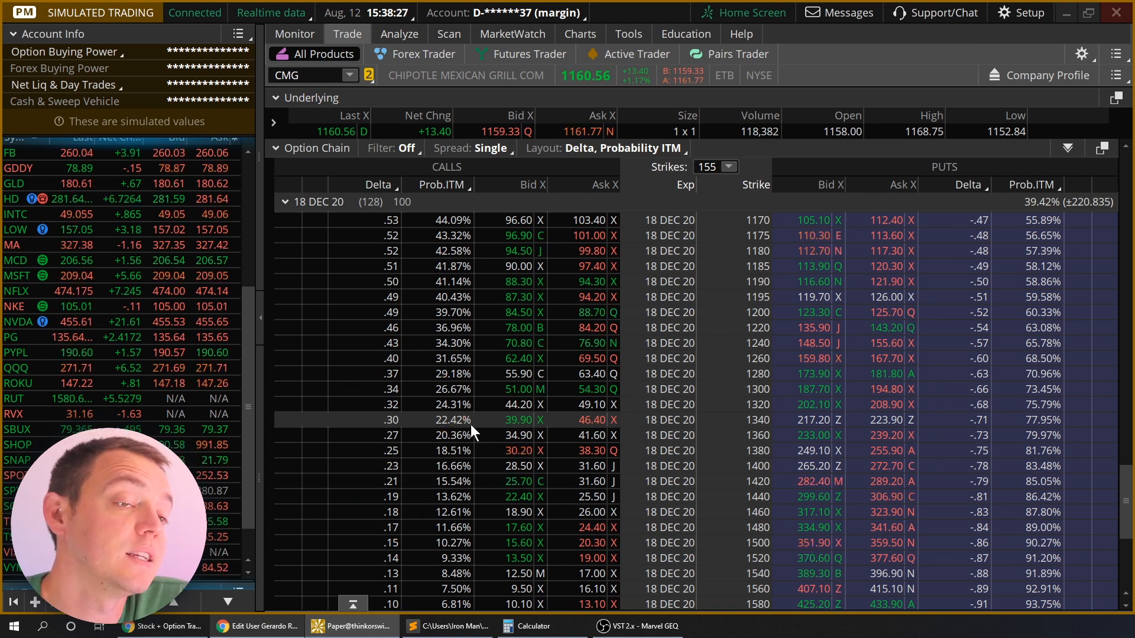
pyautogui.click(397, 34)
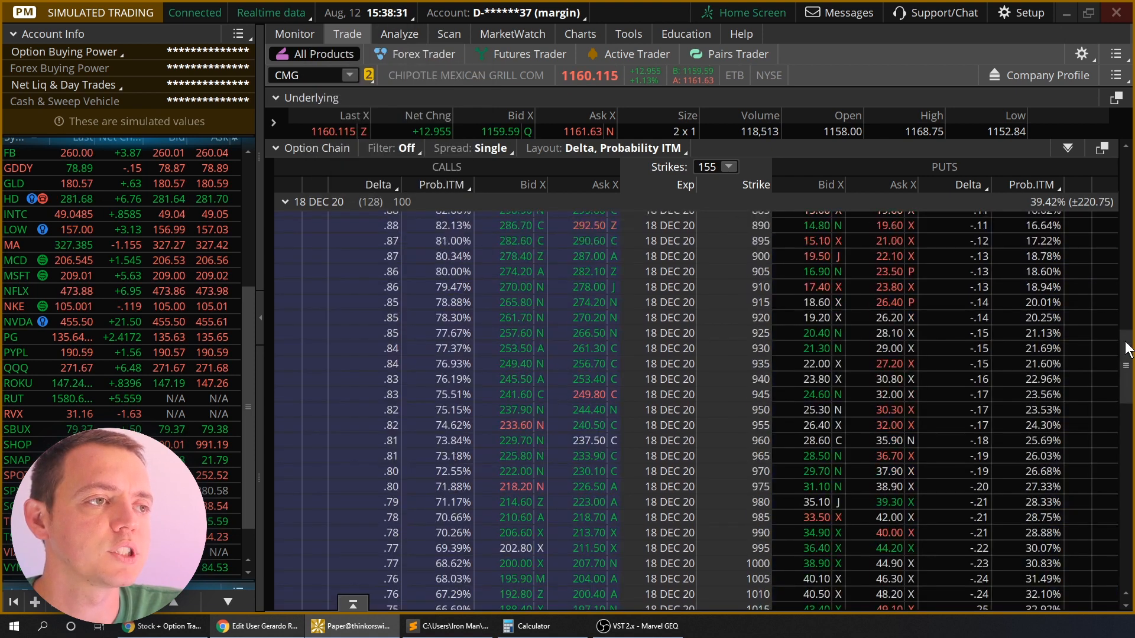
pyautogui.scroll(-3)
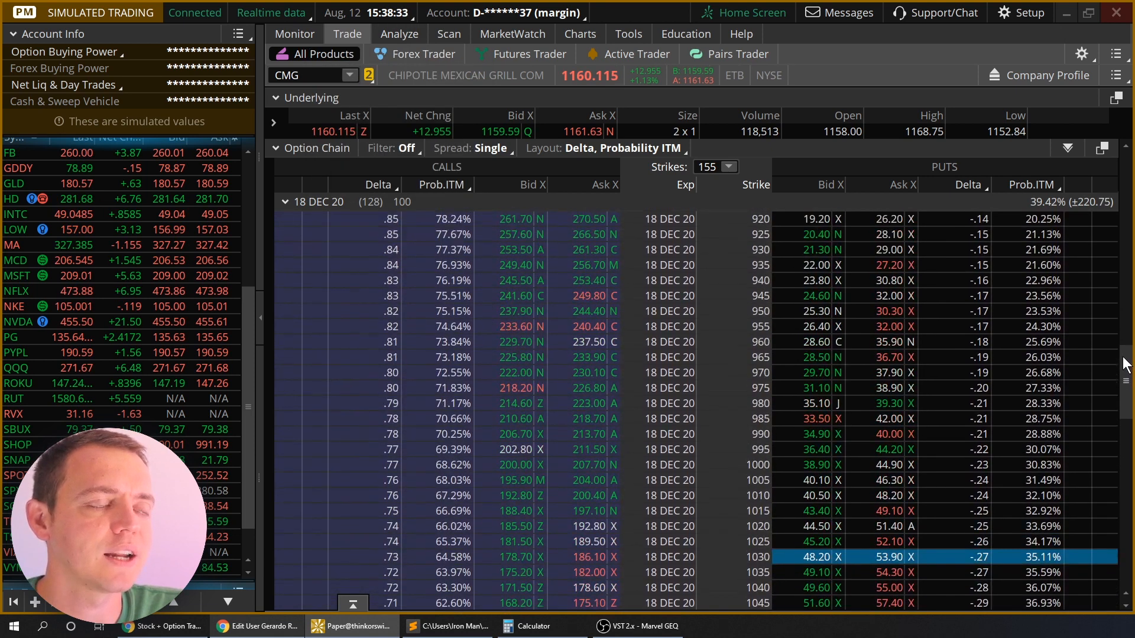
pyautogui.scroll(-3)
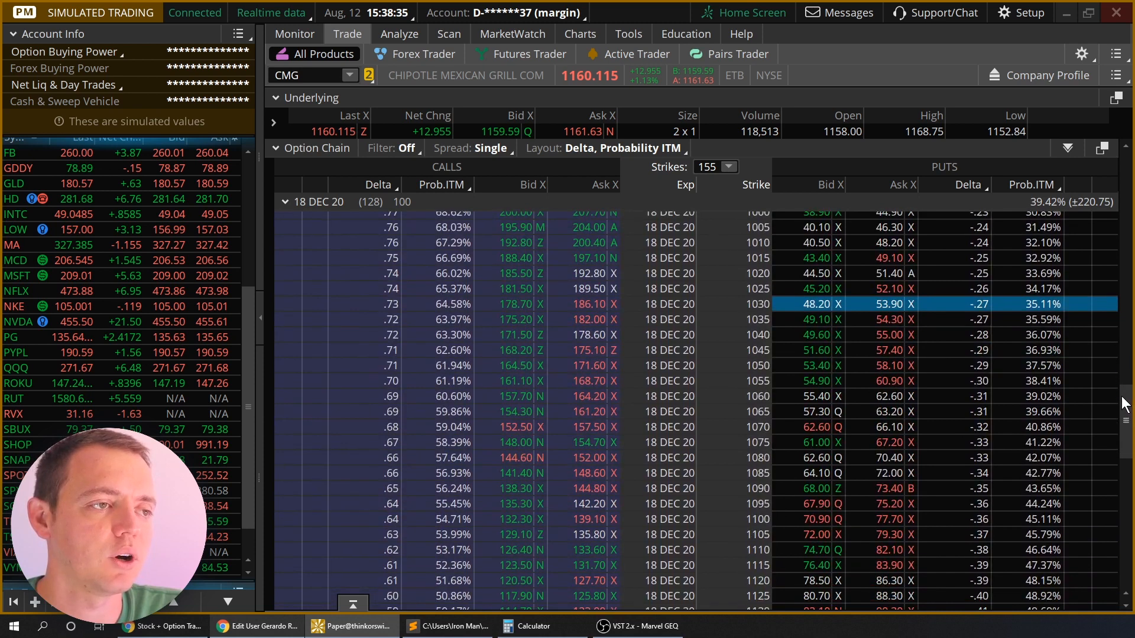
pyautogui.scroll(3)
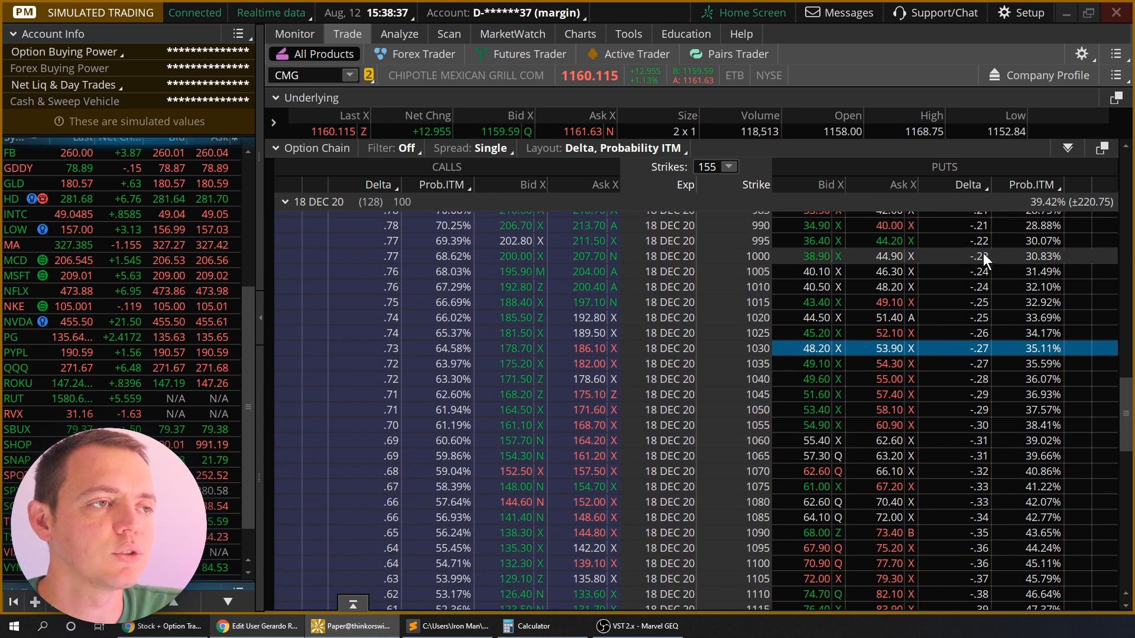
pyautogui.moveTo(775, 287)
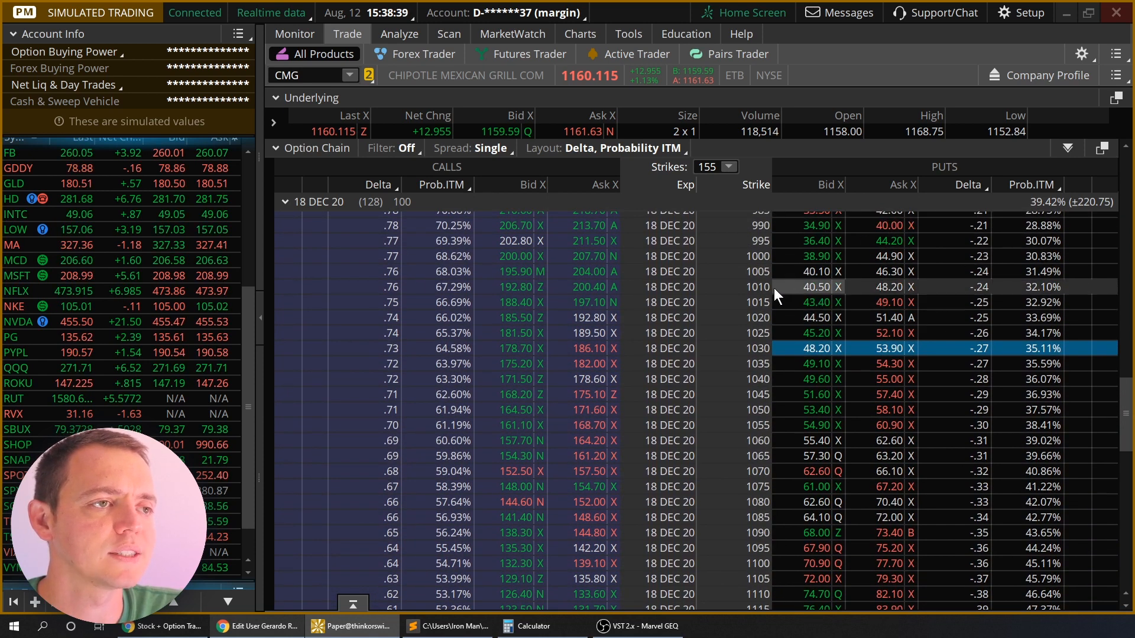
pyautogui.moveTo(765, 269)
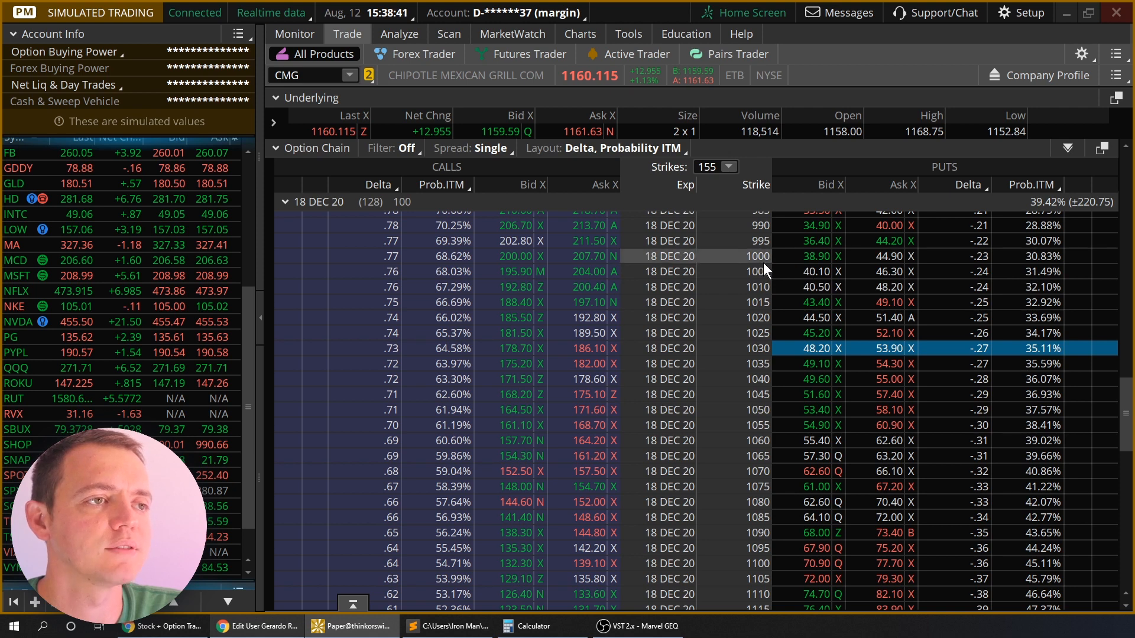
pyautogui.click(398, 33)
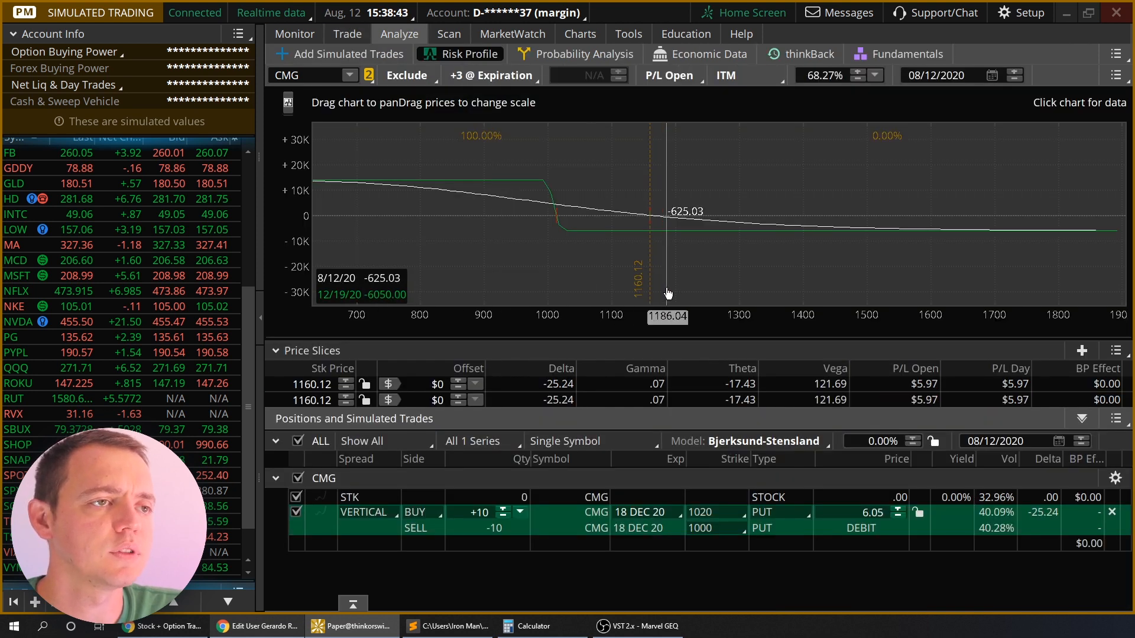
# - Change the spread to a five-lot 1030/1000 December put vertical, then return to the option chain
pyautogui.click(713, 512)
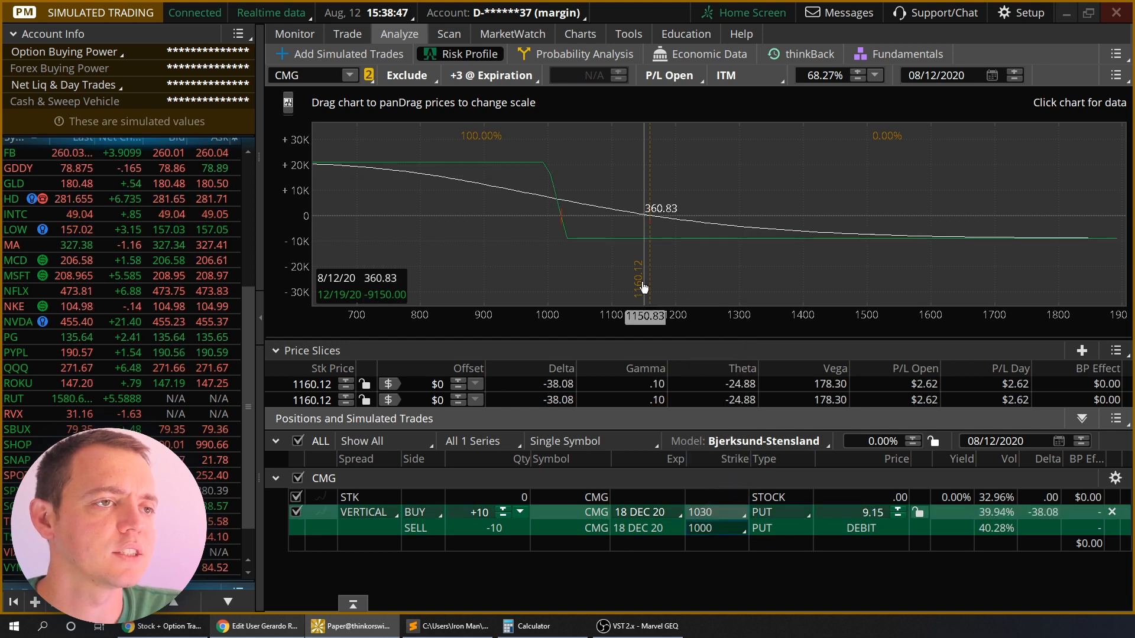
pyautogui.moveTo(633, 475)
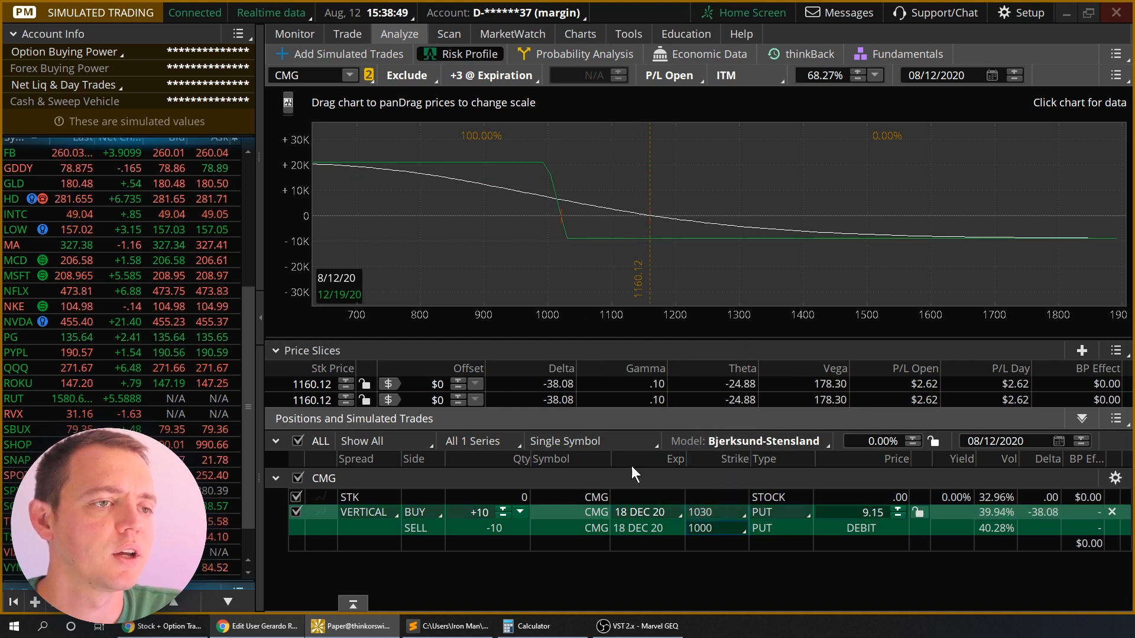
pyautogui.click(504, 506)
pyautogui.write('+5')
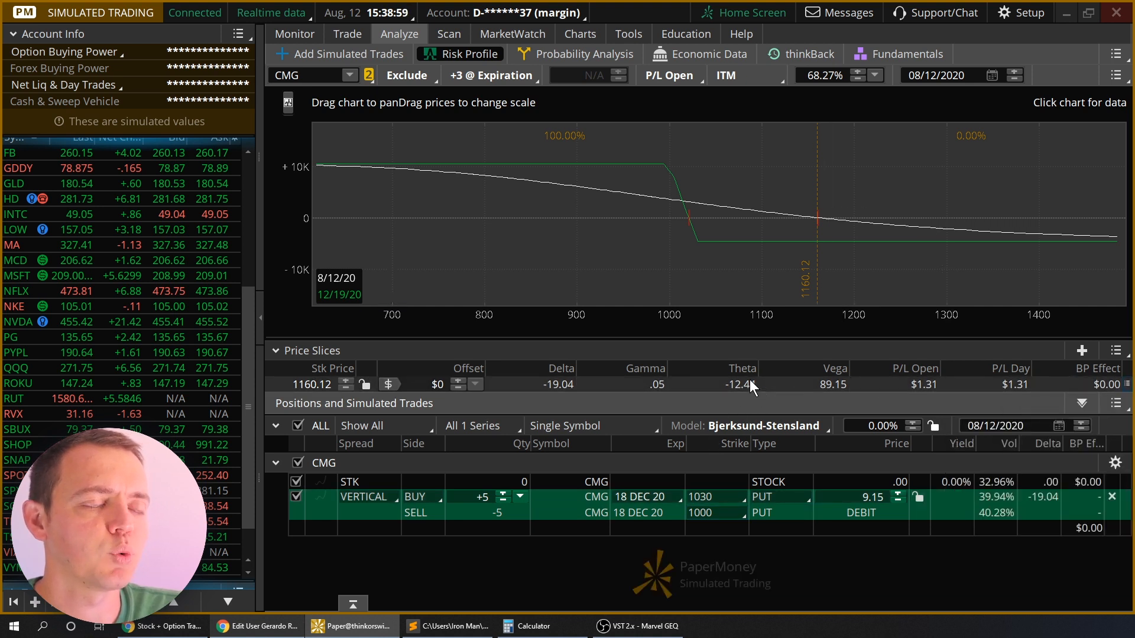
pyautogui.moveTo(550, 223)
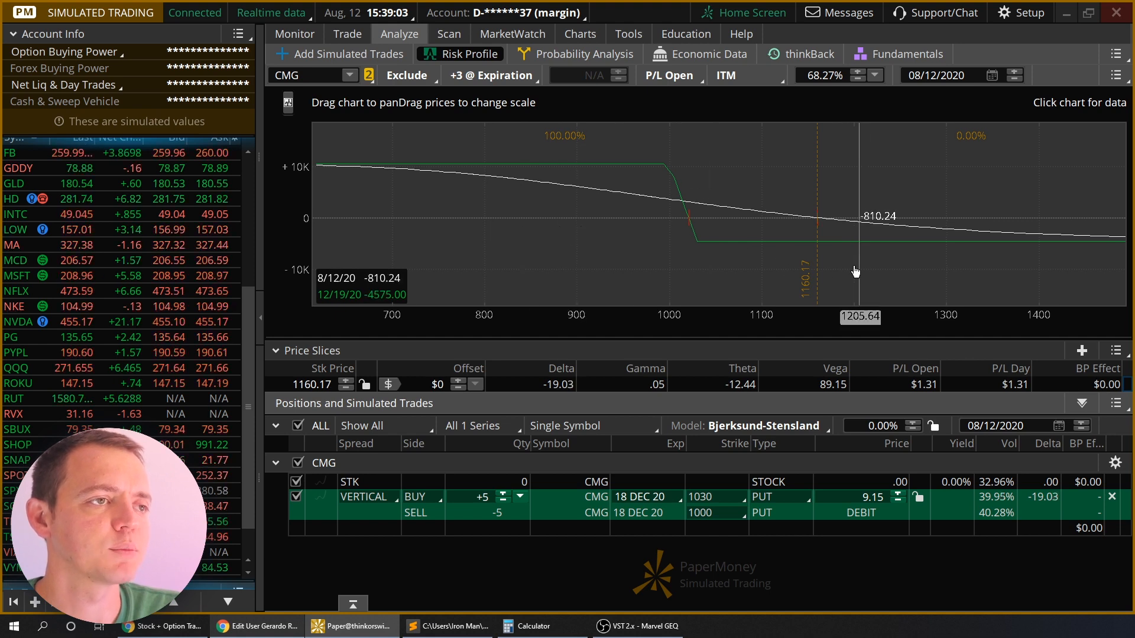
pyautogui.moveTo(464, 185)
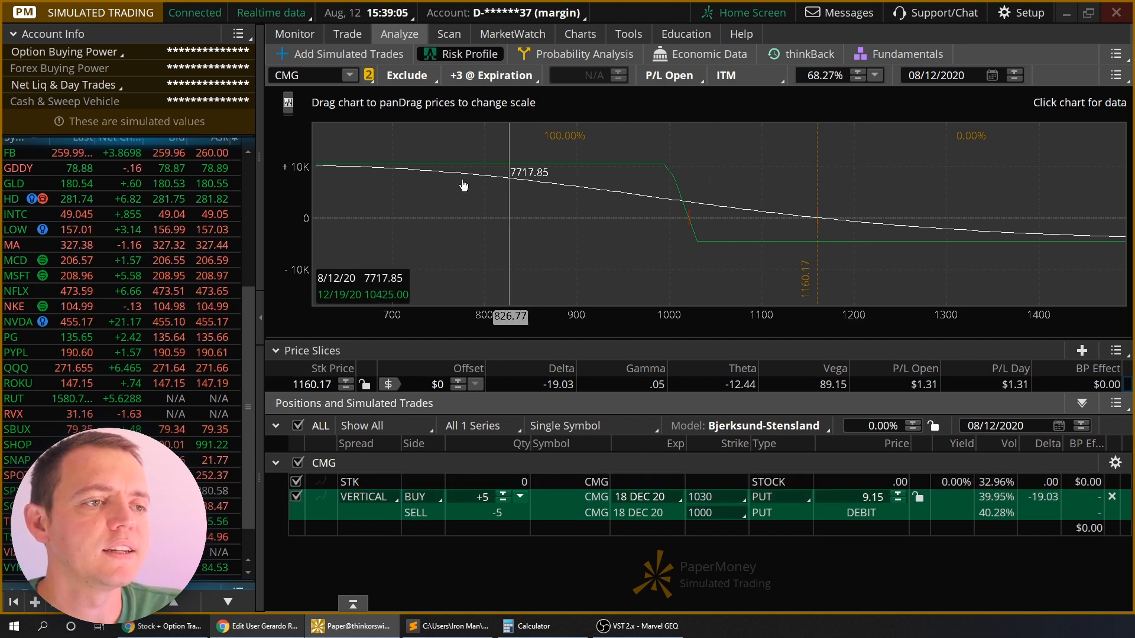
pyautogui.click(347, 33)
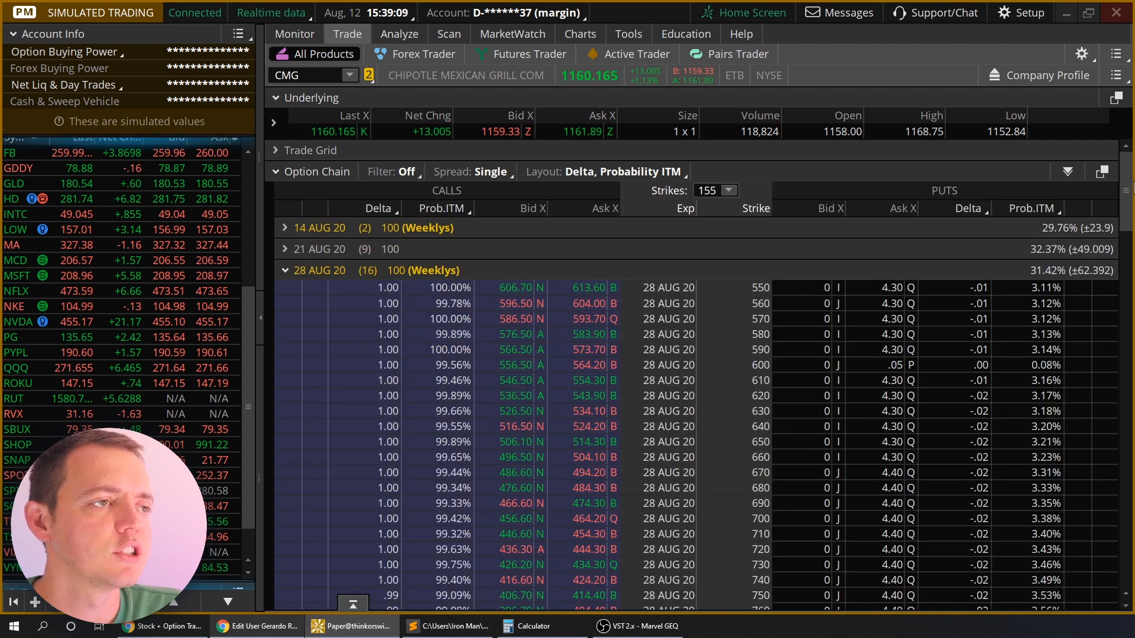
# - Sell 3 CMG Aug 28 1070/1030 put verticals from the option chain and view them in the Risk Profile
pyautogui.scroll(-3)
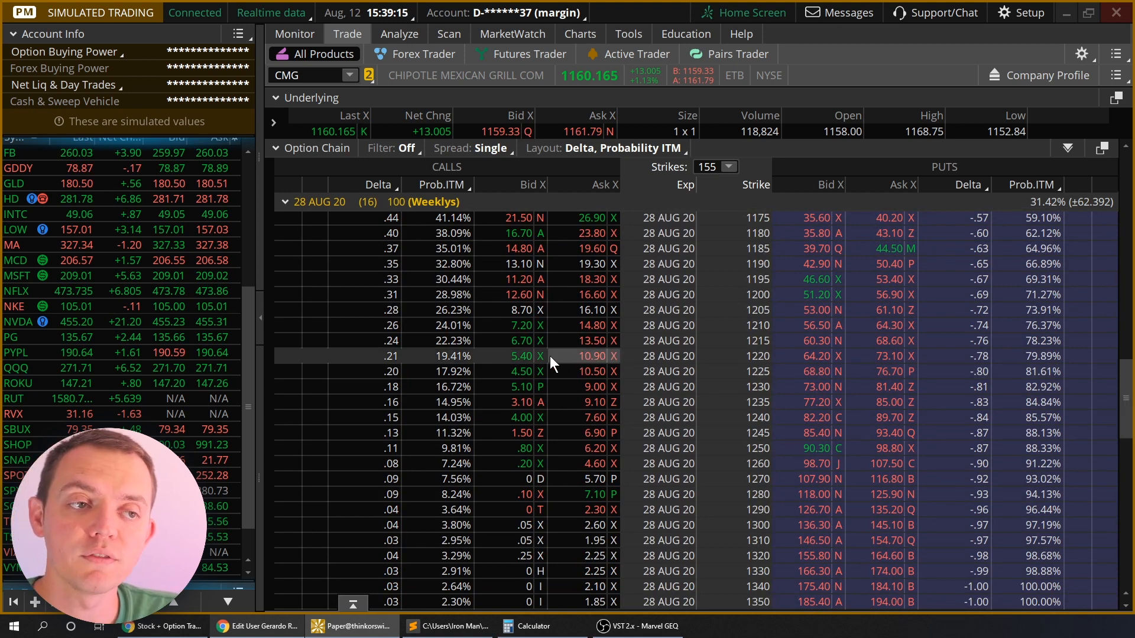
pyautogui.moveTo(587, 325)
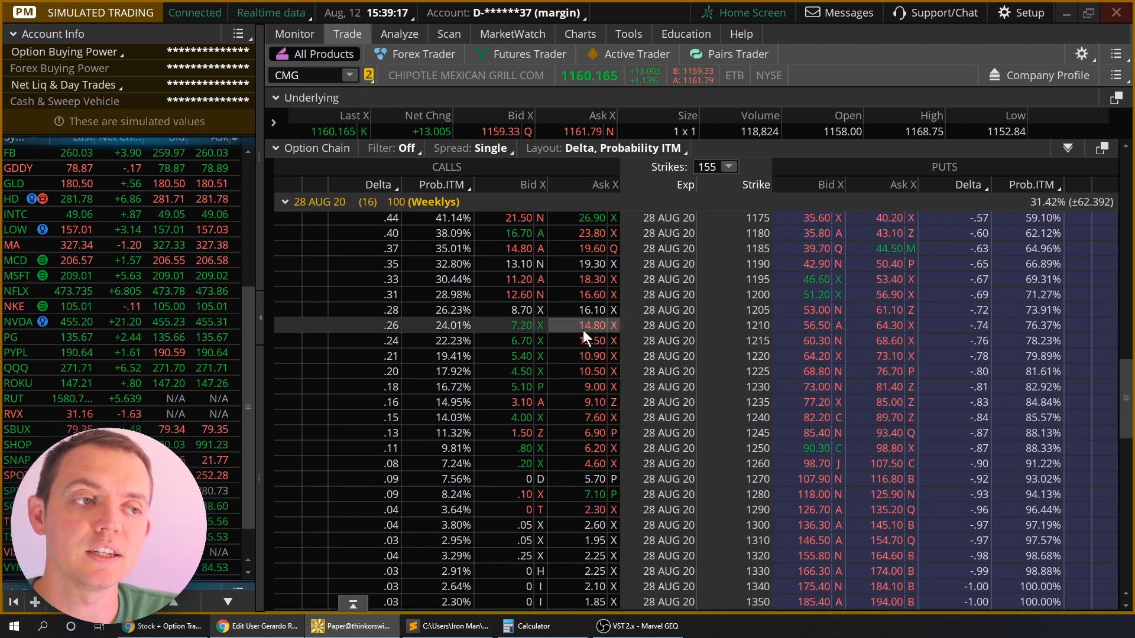
pyautogui.scroll(3)
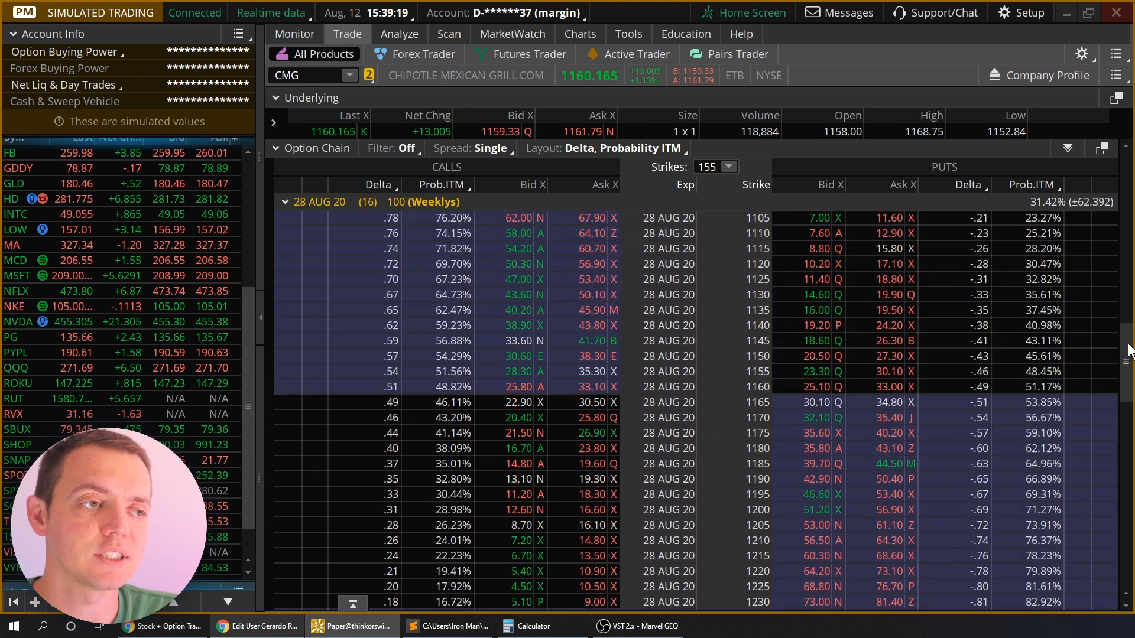
pyautogui.scroll(3)
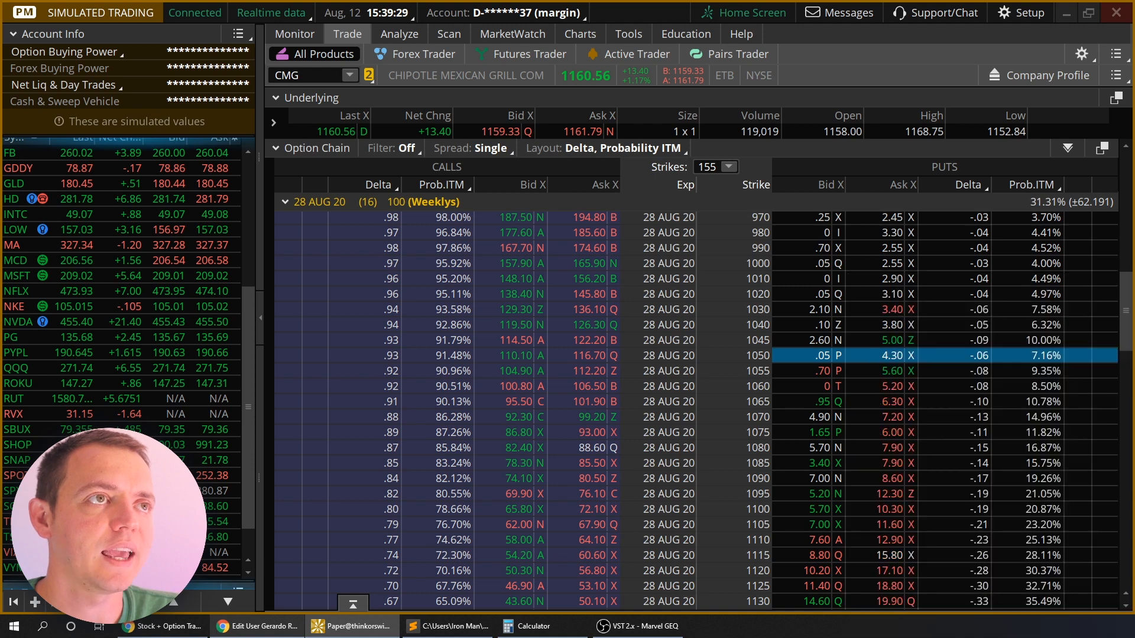
pyautogui.click(398, 34)
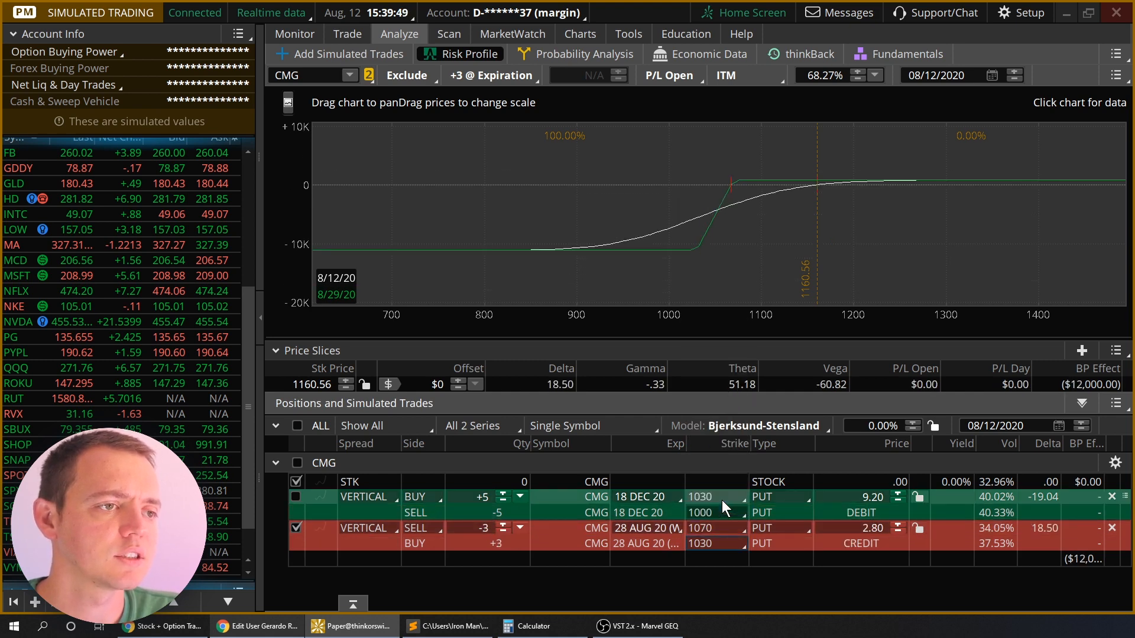
pyautogui.moveTo(556, 242)
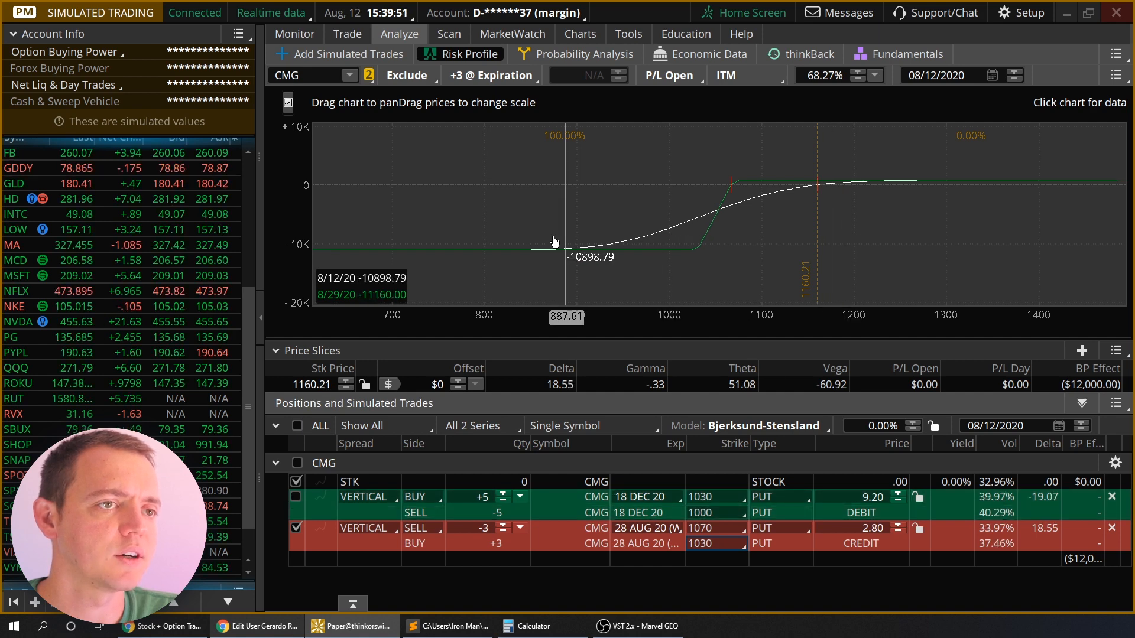
# - Check deltas in the option chain, then try Aug strikes of 1100 short and 1050 long
pyautogui.click(715, 528)
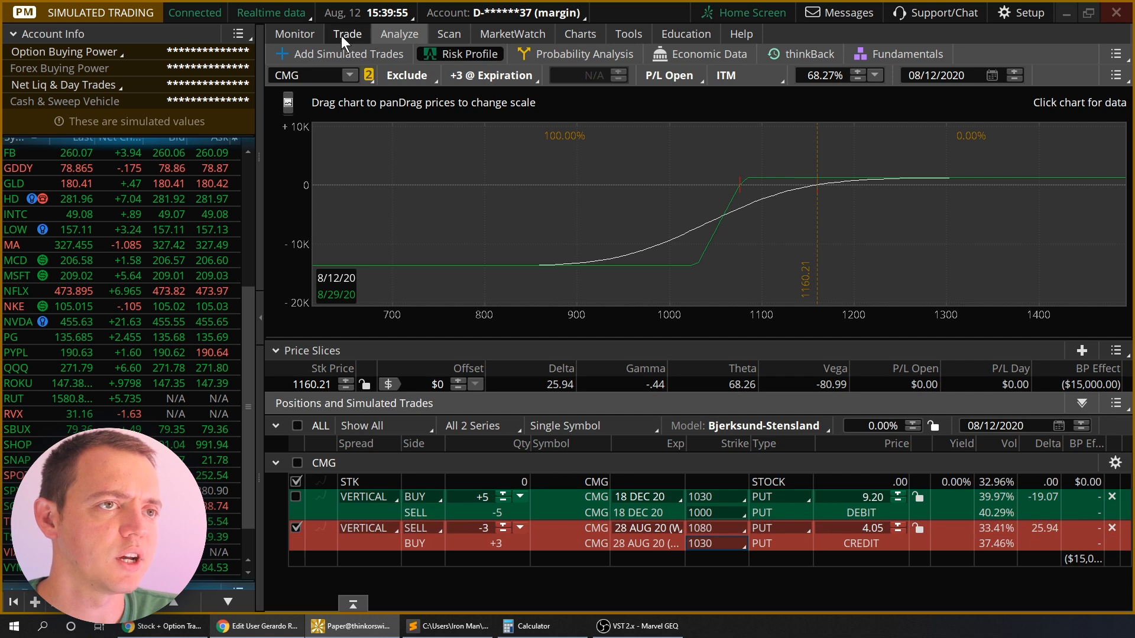
pyautogui.click(347, 33)
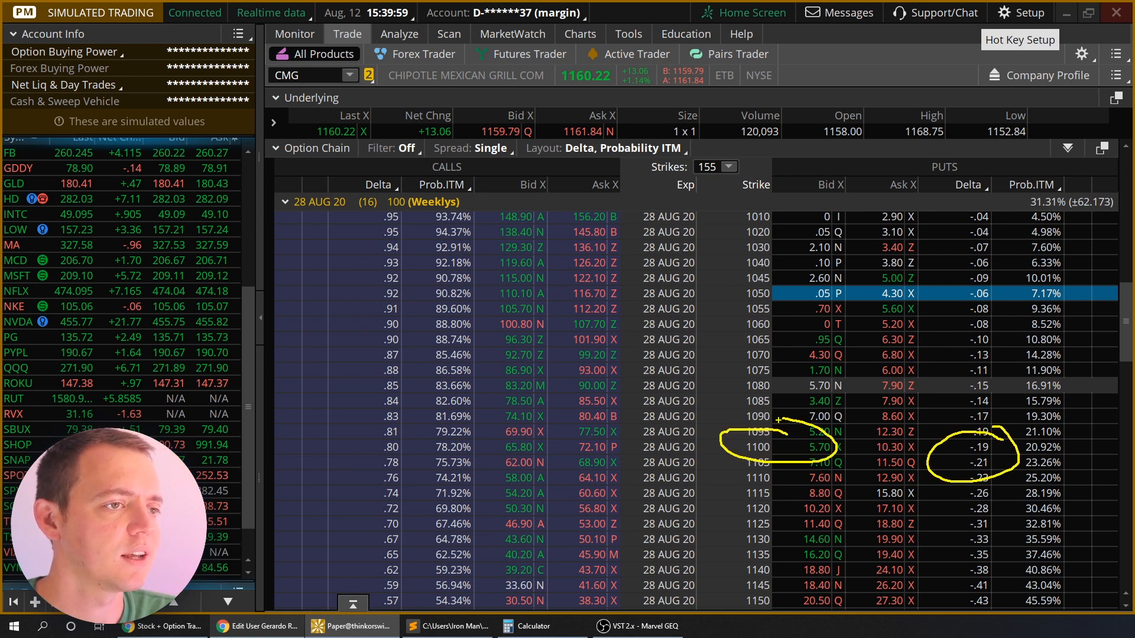
pyautogui.click(398, 33)
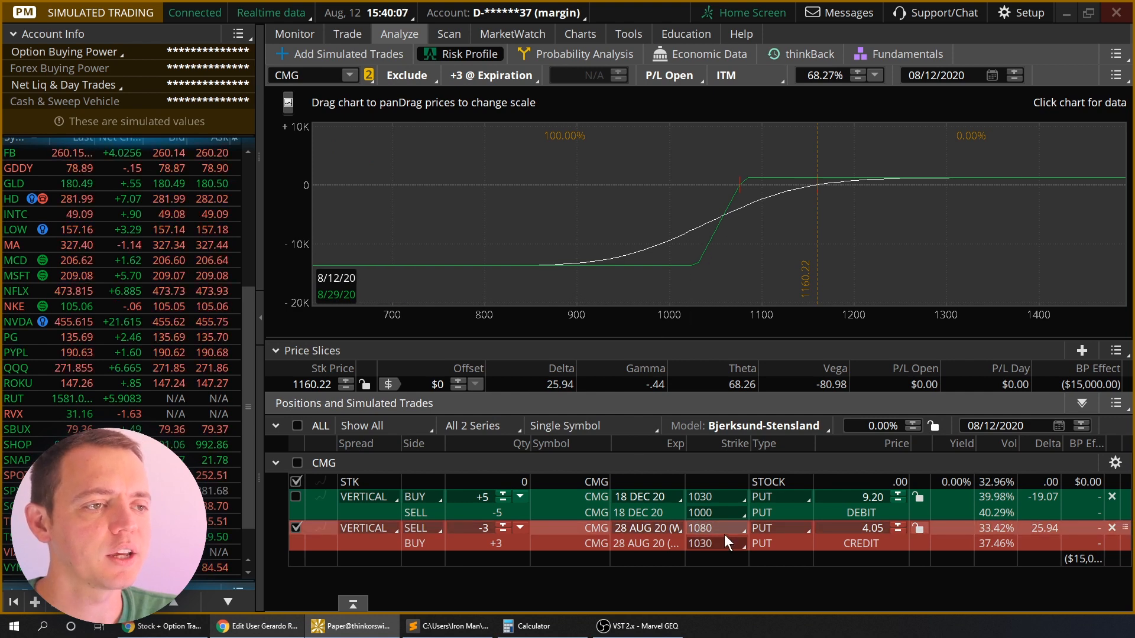
pyautogui.click(715, 528)
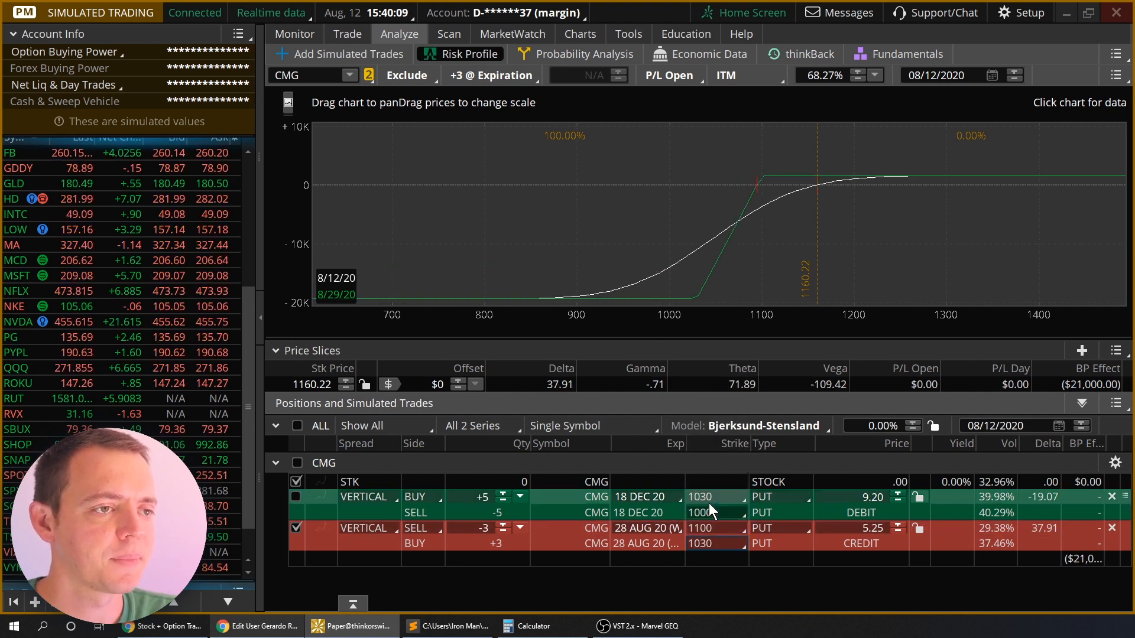
pyautogui.click(716, 528)
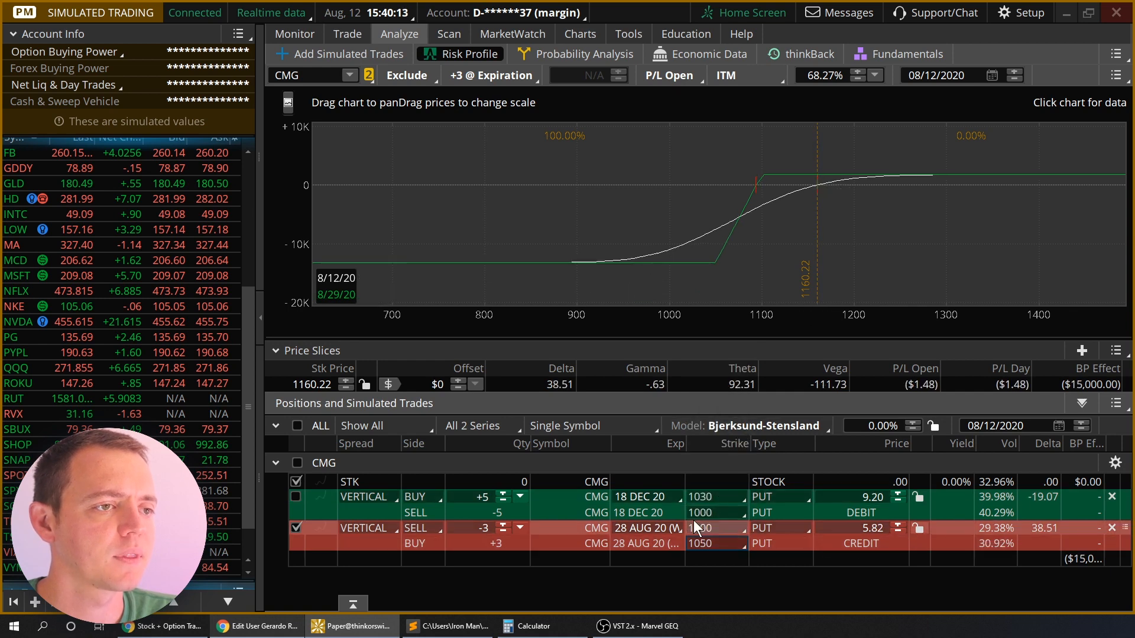
# - Try 1070/1060 and 1080 strikes, then settle the Aug short put vertical at 1100/1080
pyautogui.click(713, 544)
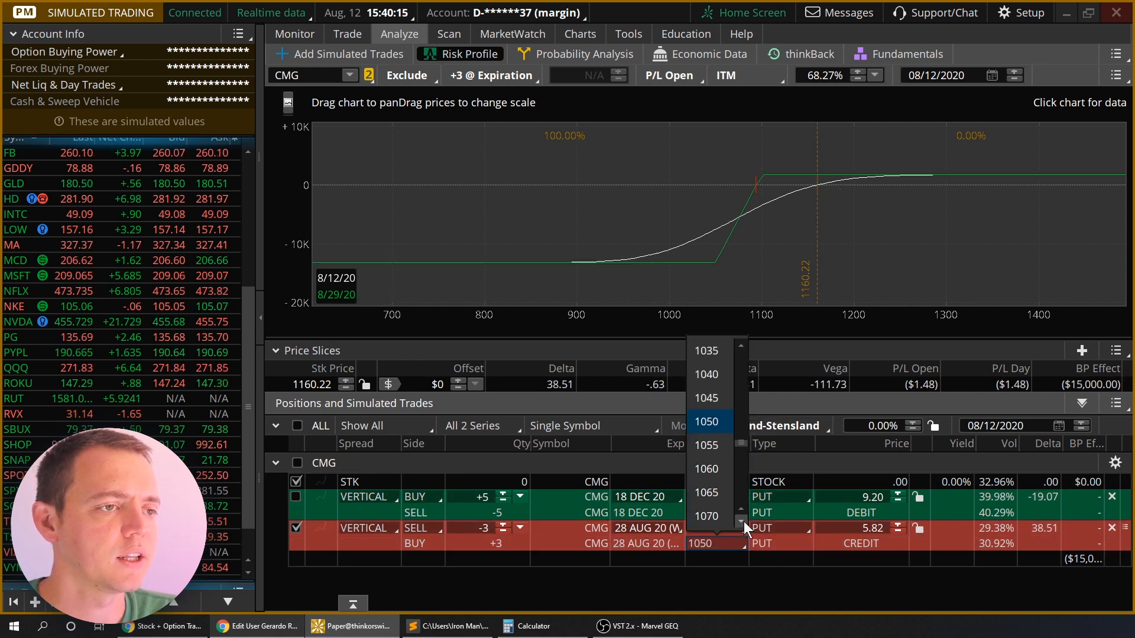
pyautogui.click(706, 526)
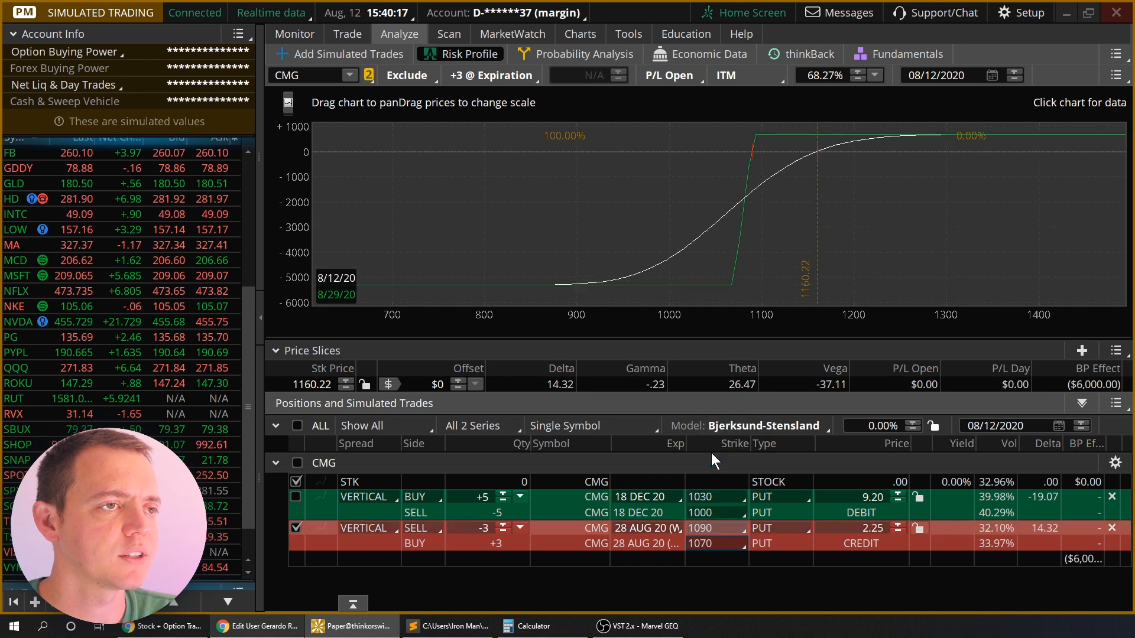
pyautogui.click(715, 527)
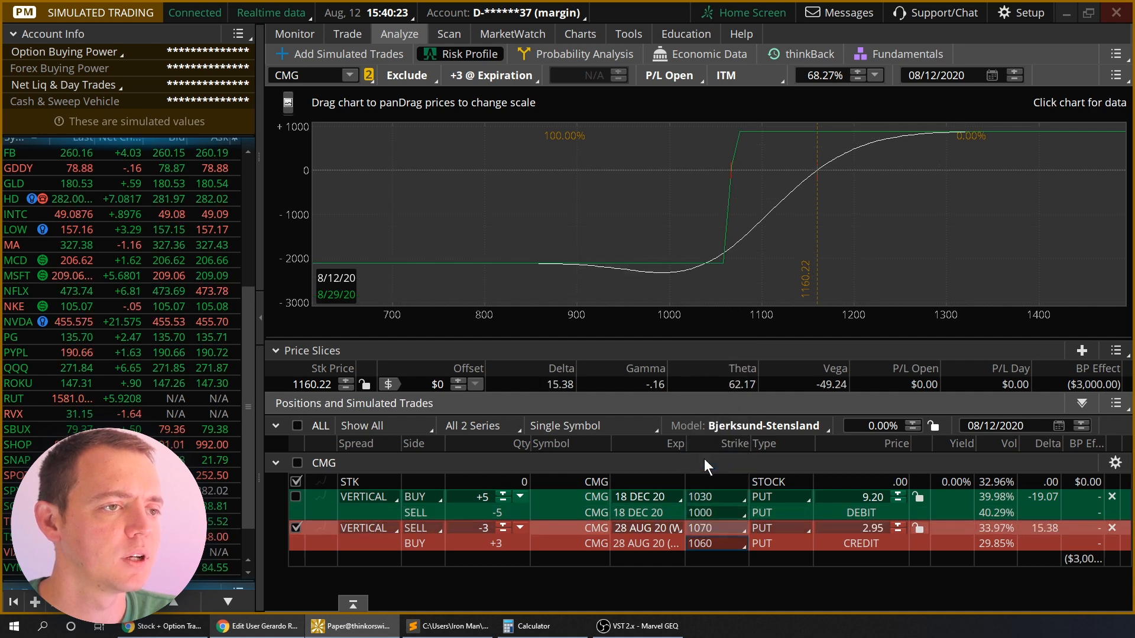
pyautogui.click(717, 528)
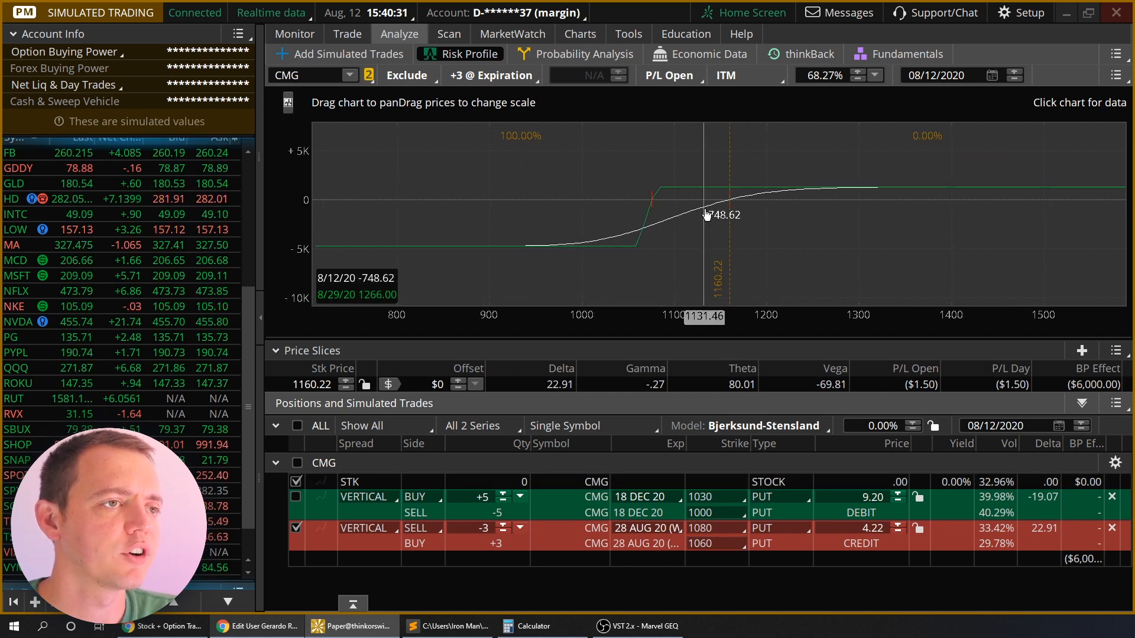
pyautogui.moveTo(722, 210)
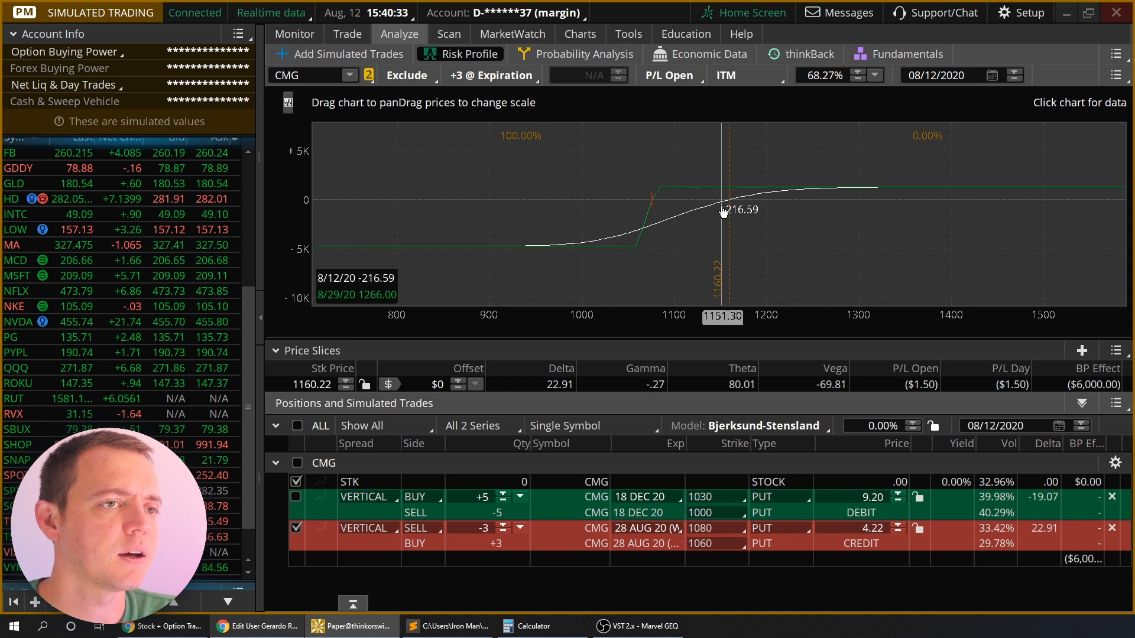
pyautogui.click(716, 528)
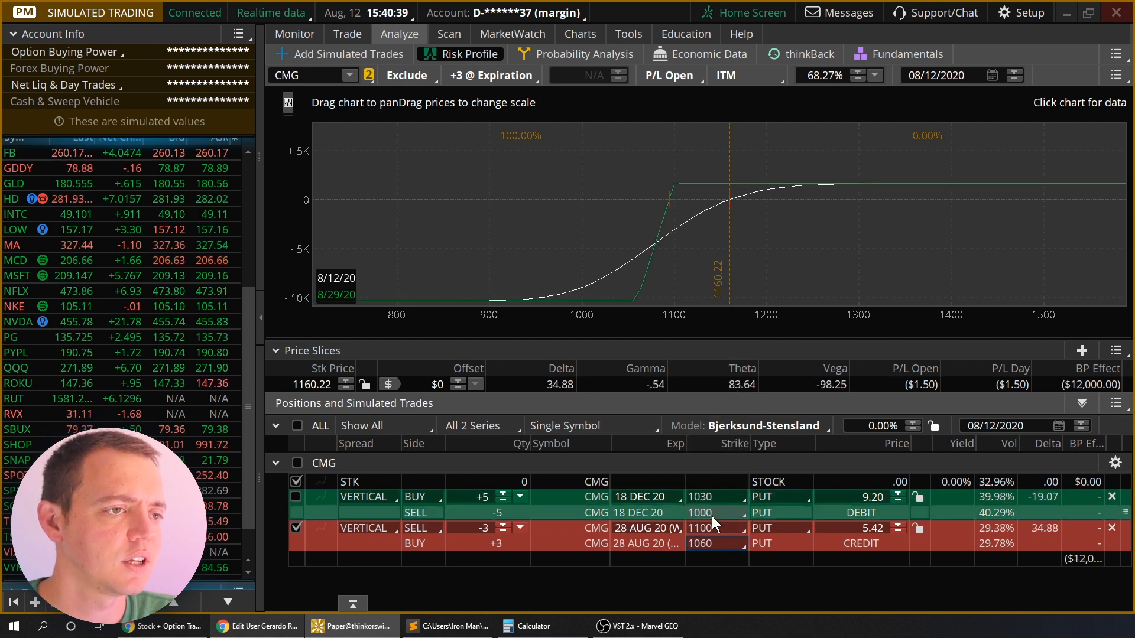
pyautogui.click(713, 528)
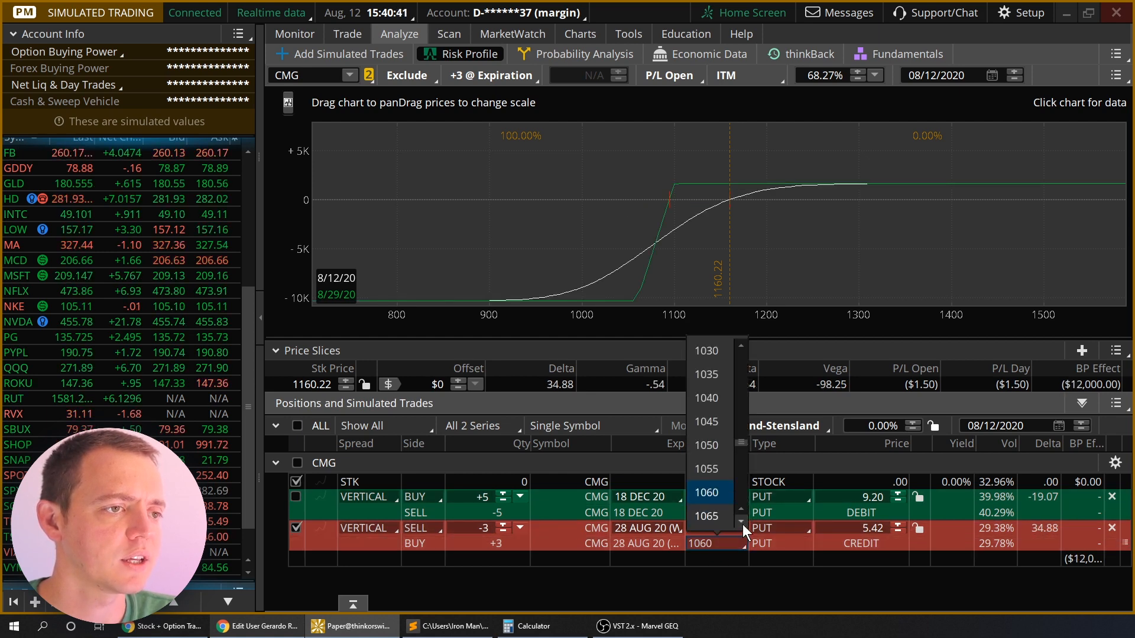
pyautogui.click(706, 497)
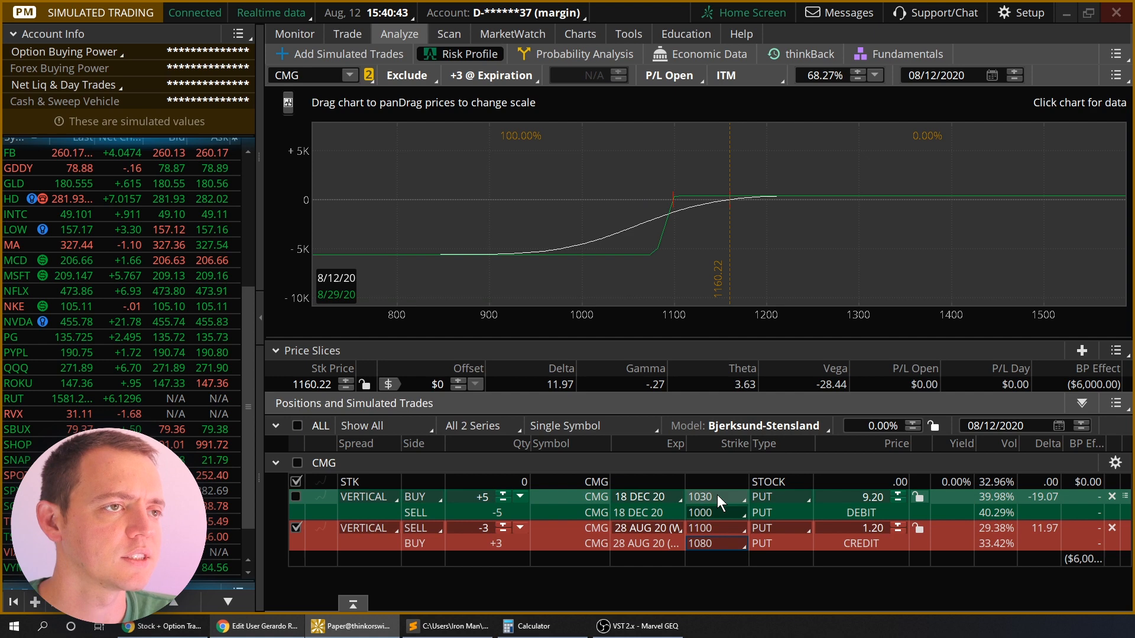
pyautogui.moveTo(724, 263)
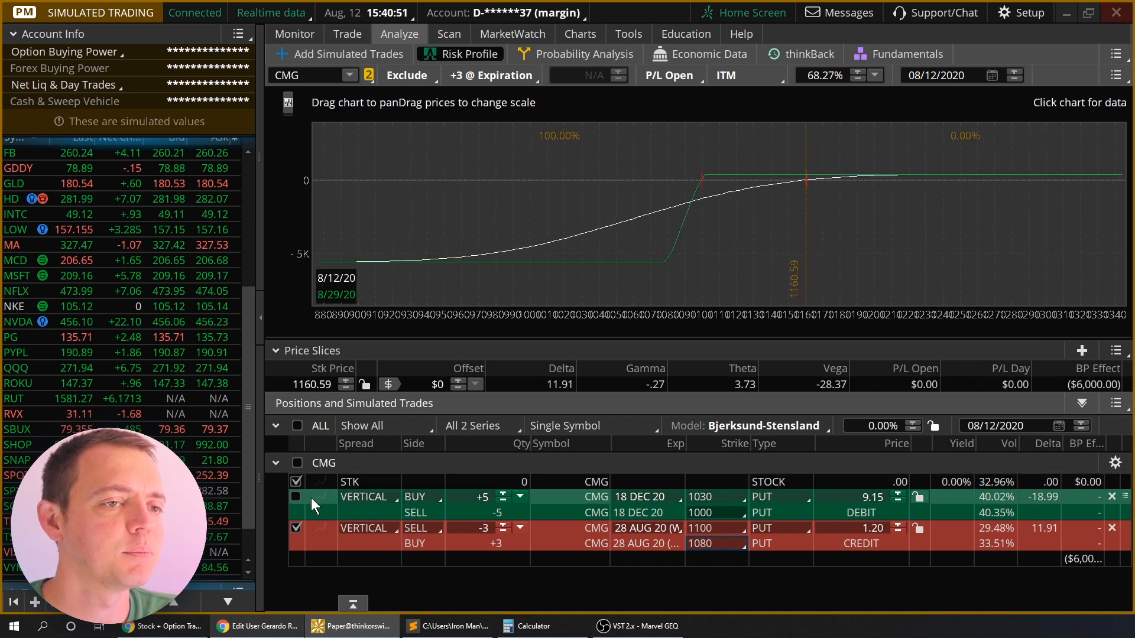
# - Toggle the position checkboxes to compare, leaving only the Dec put vertical in the risk profile
pyautogui.click(295, 496)
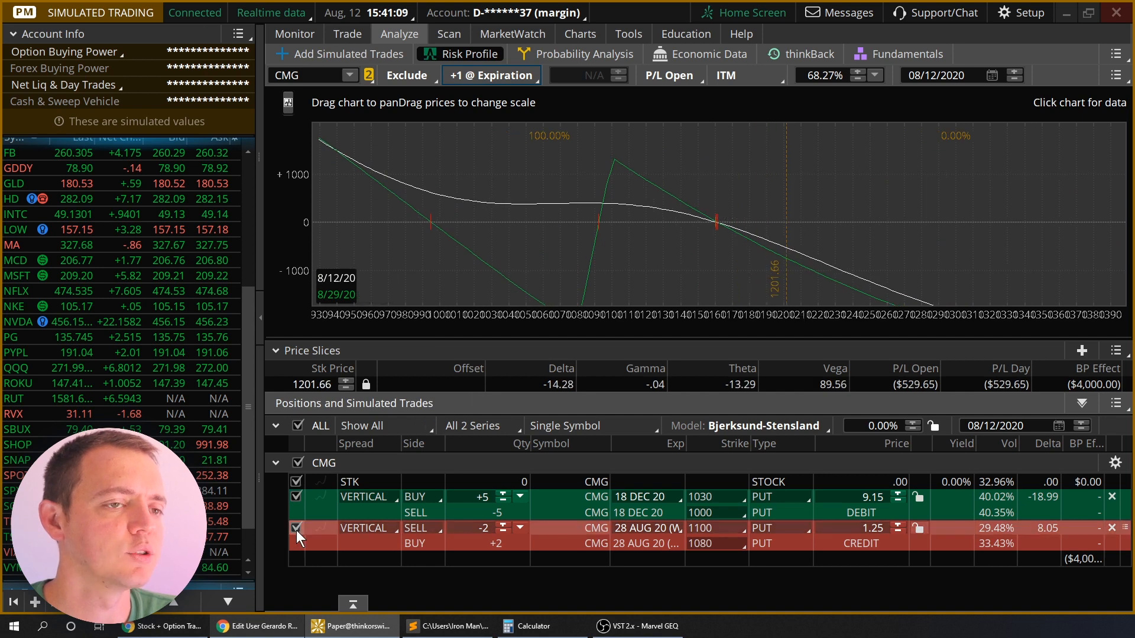
pyautogui.click(296, 529)
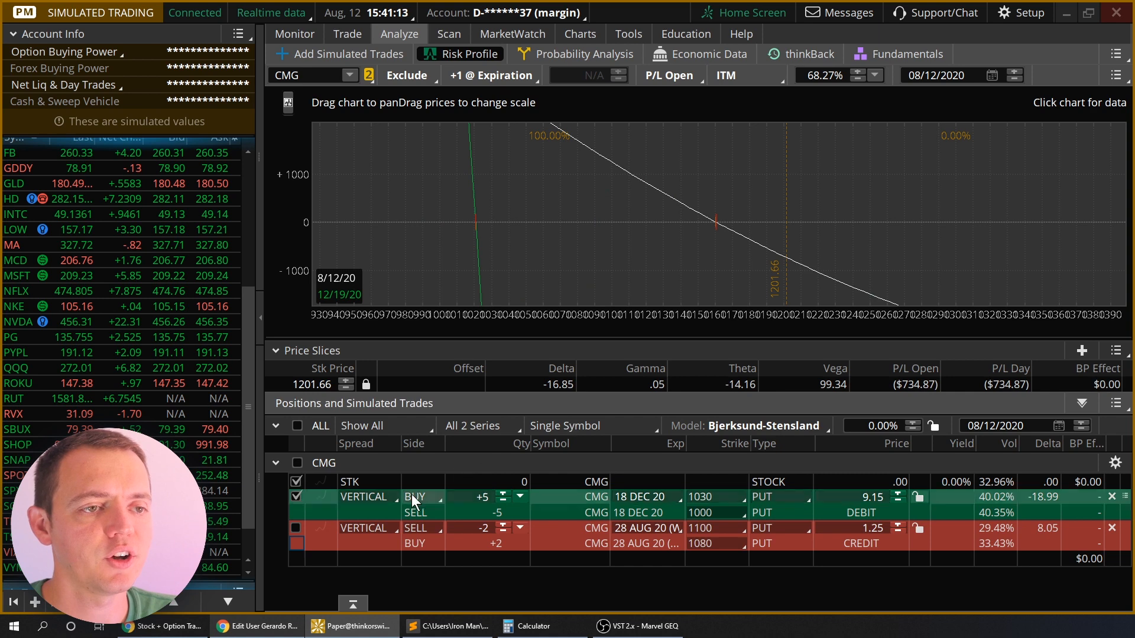
pyautogui.click(297, 528)
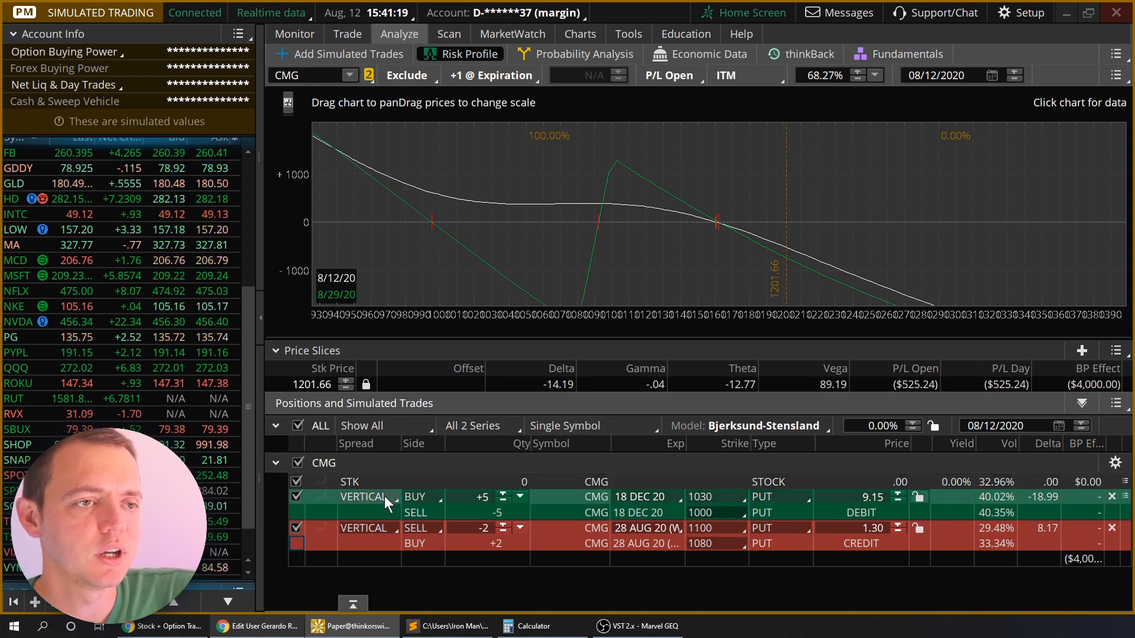
pyautogui.click(297, 526)
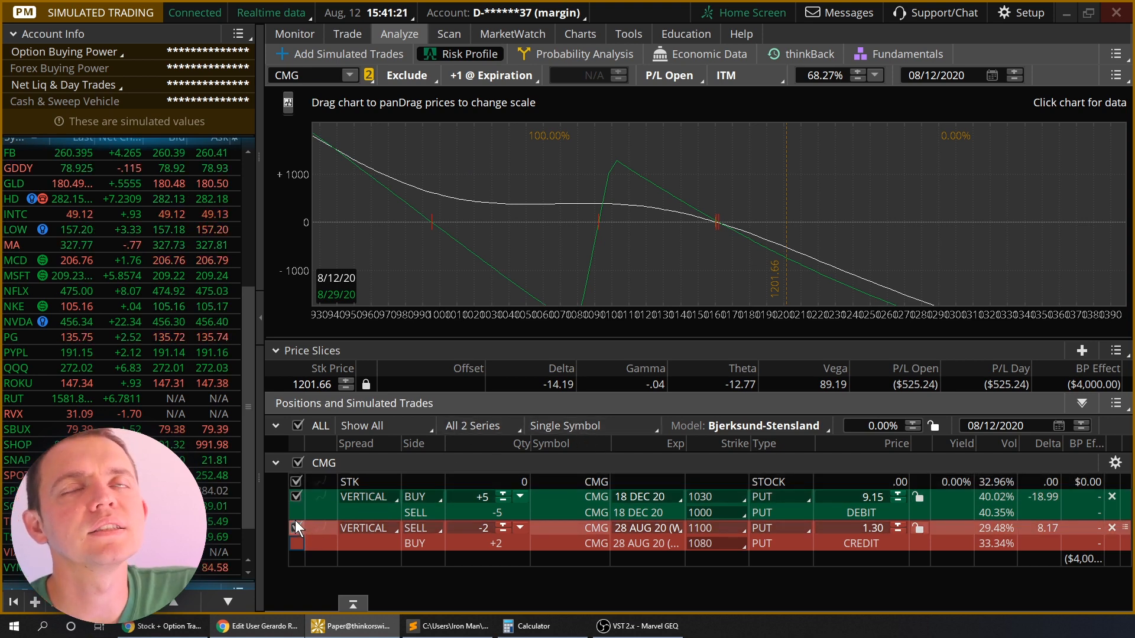
pyautogui.click(295, 528)
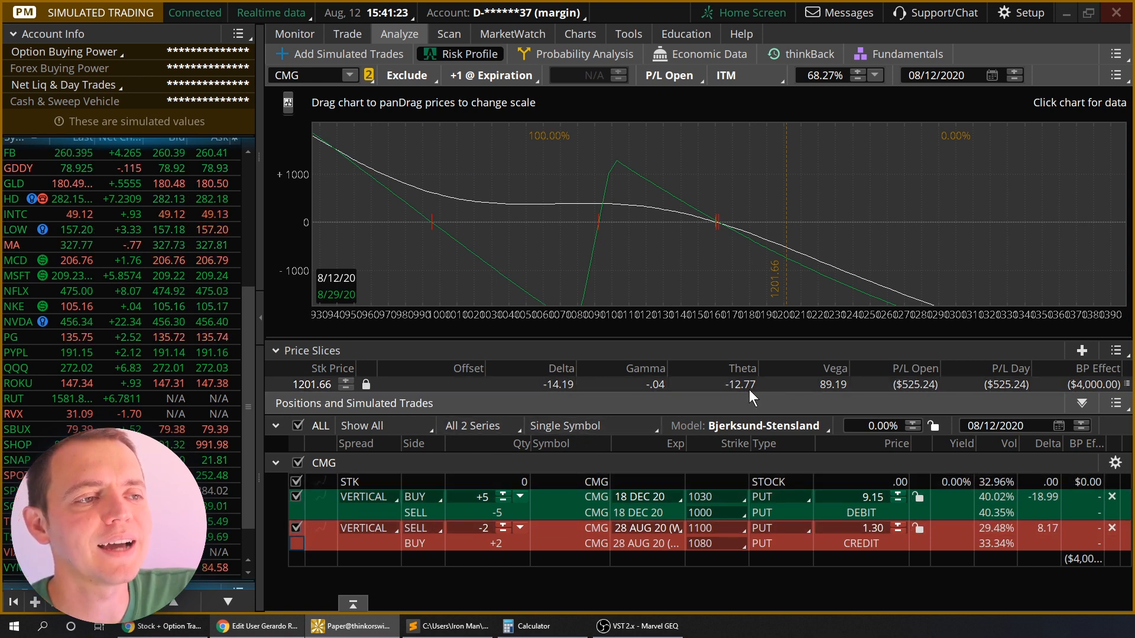
pyautogui.click(1057, 426)
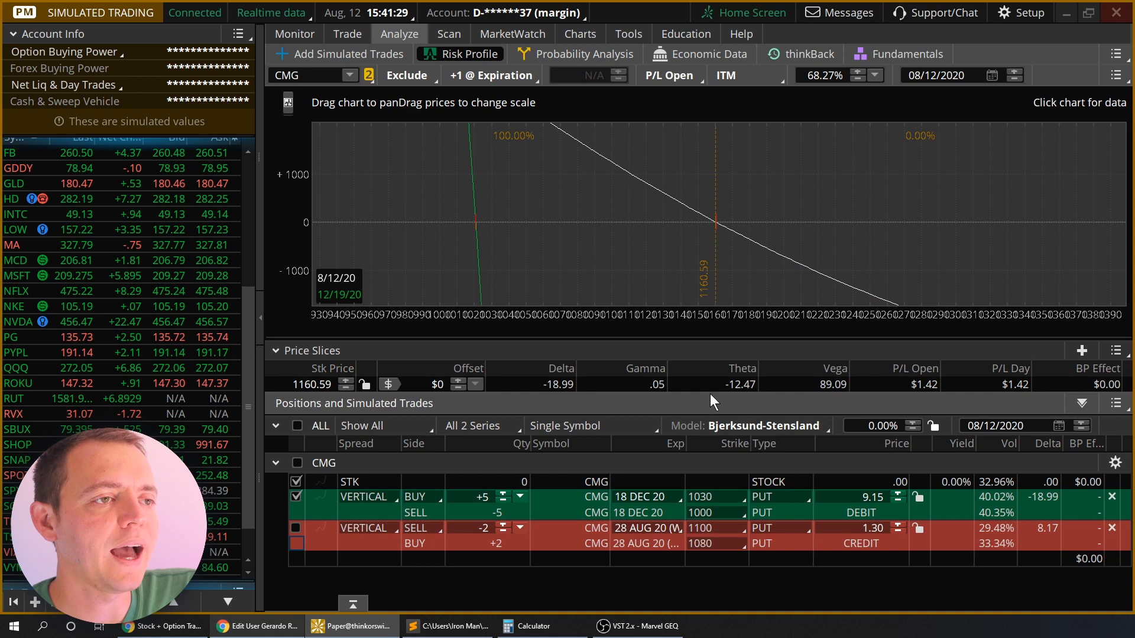
# - Re-include the Aug vertical and set its quantity to -4 contracts
pyautogui.click(296, 528)
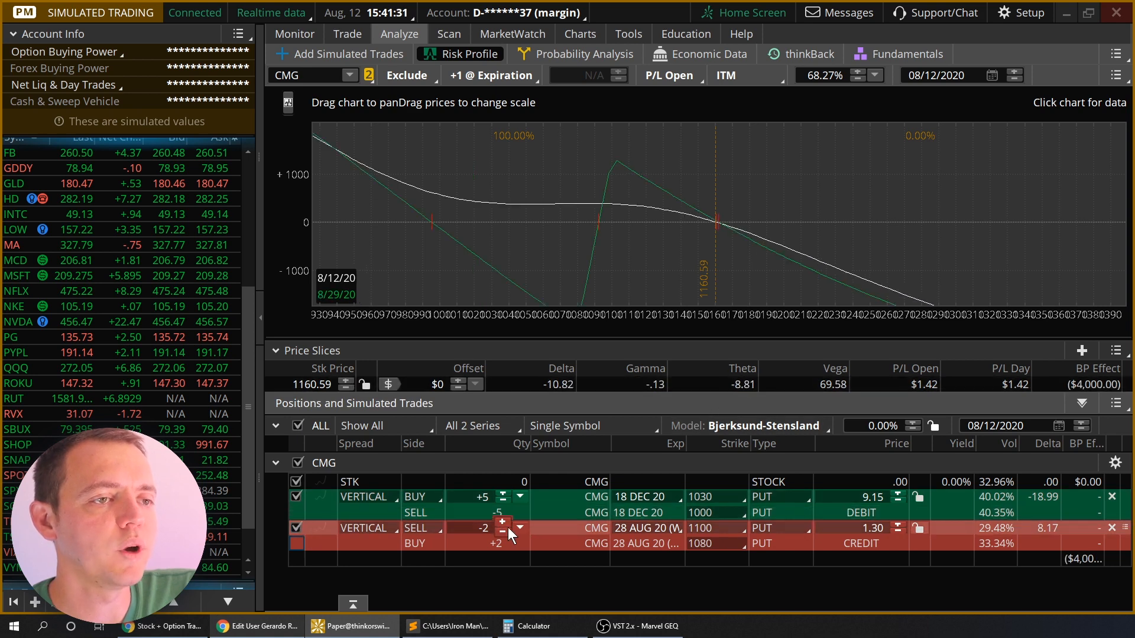
pyautogui.click(503, 522)
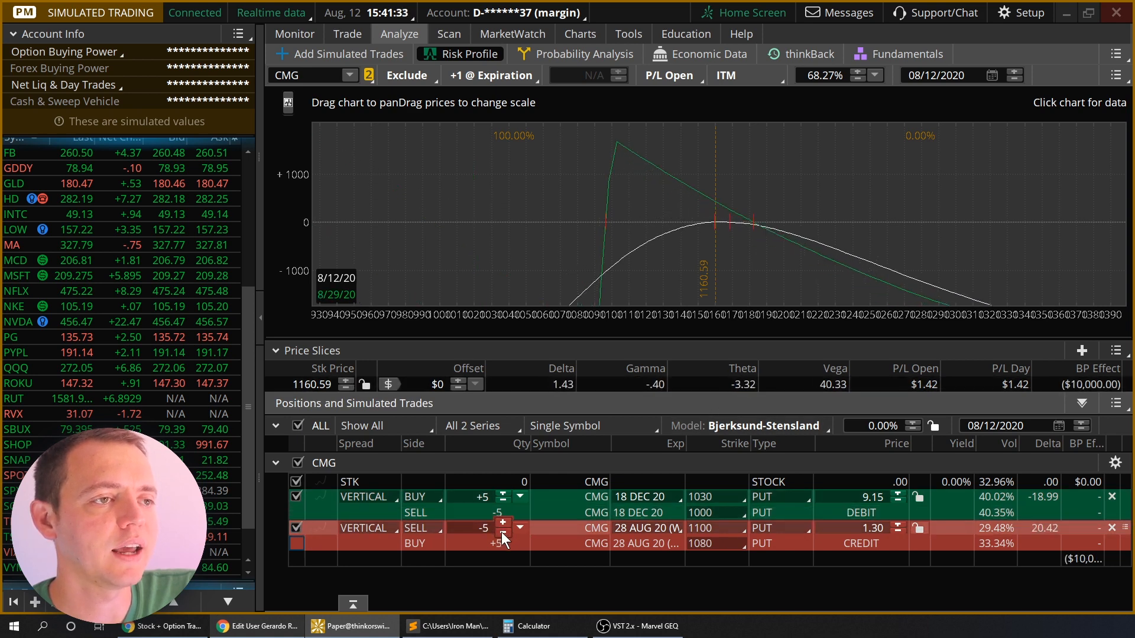
pyautogui.click(504, 523)
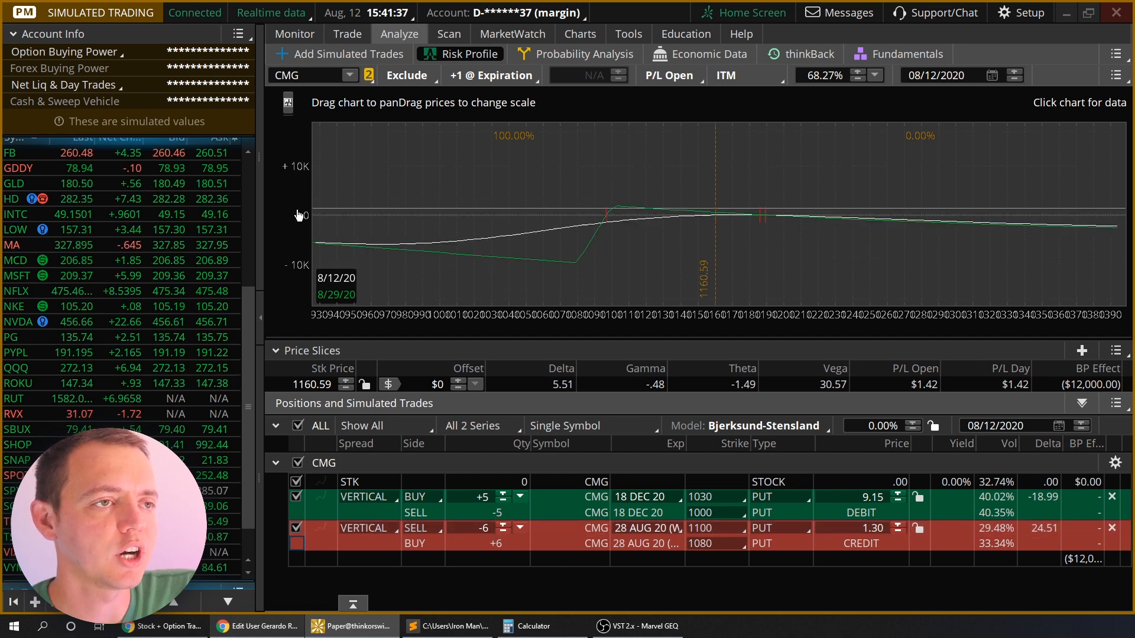
pyautogui.moveTo(768, 420)
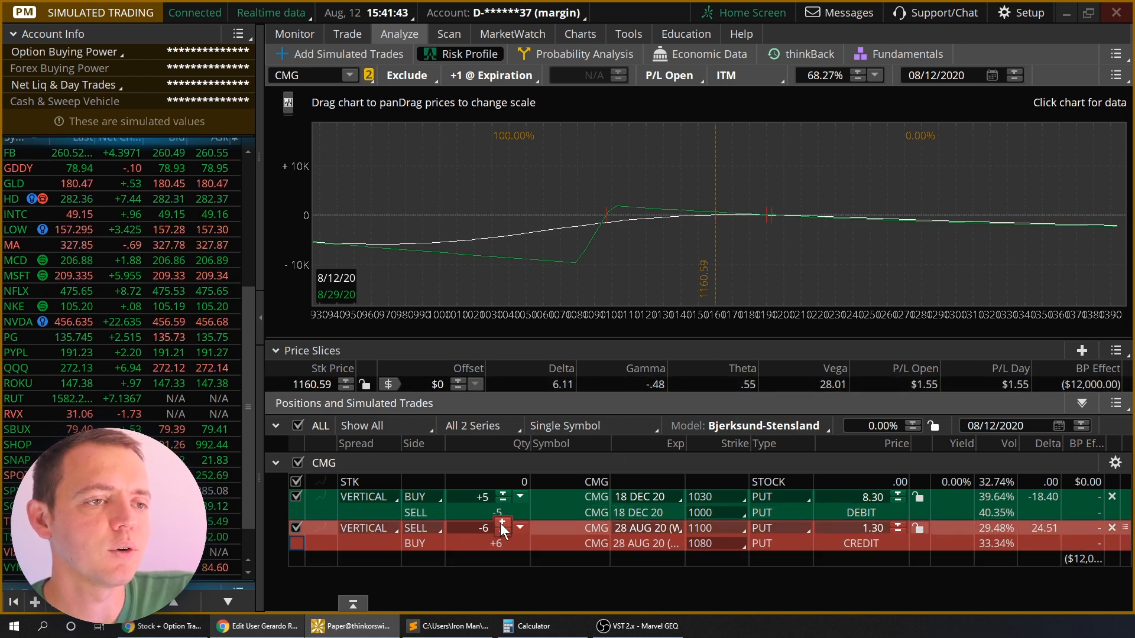
pyautogui.click(505, 528)
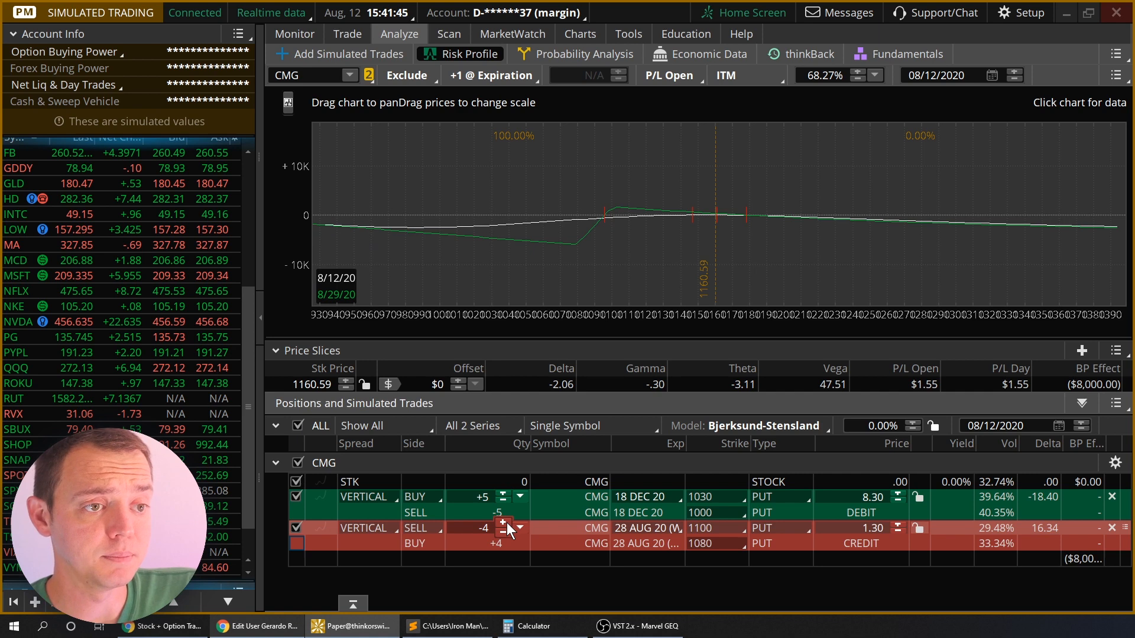